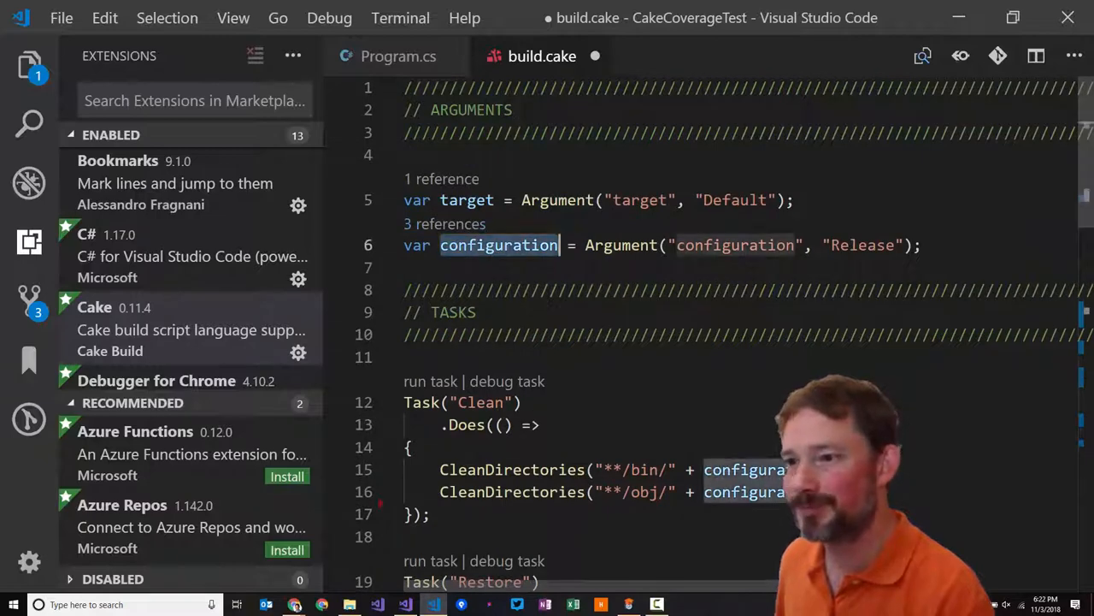
# Set Configuration = configuration, followed by a comma, inside the DotNetCoreTestSettings block
pyautogui.scroll(-3)
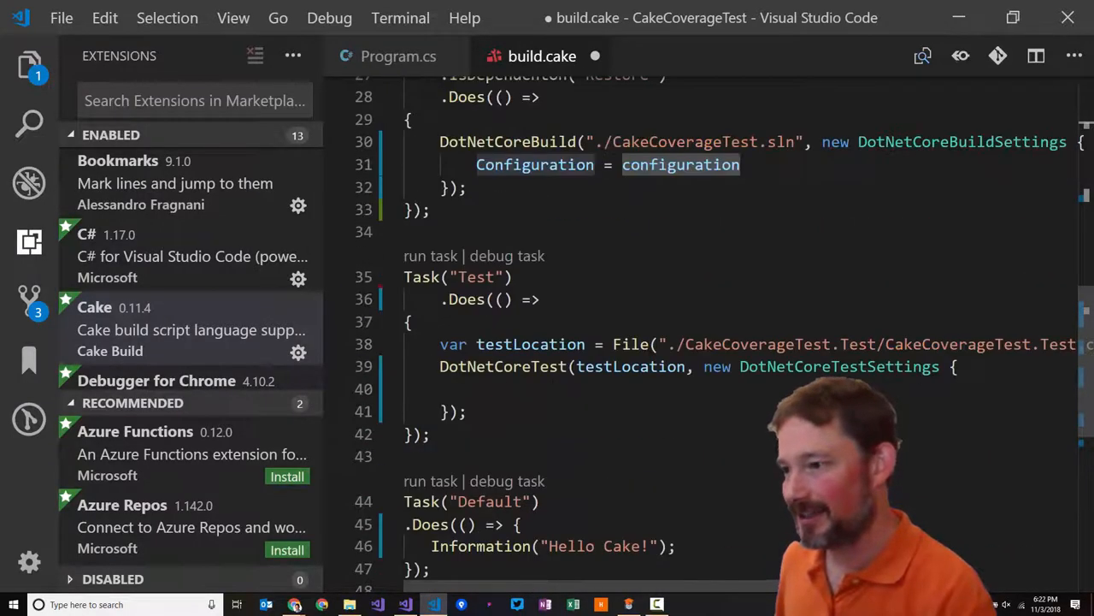
pyautogui.write('configuration')
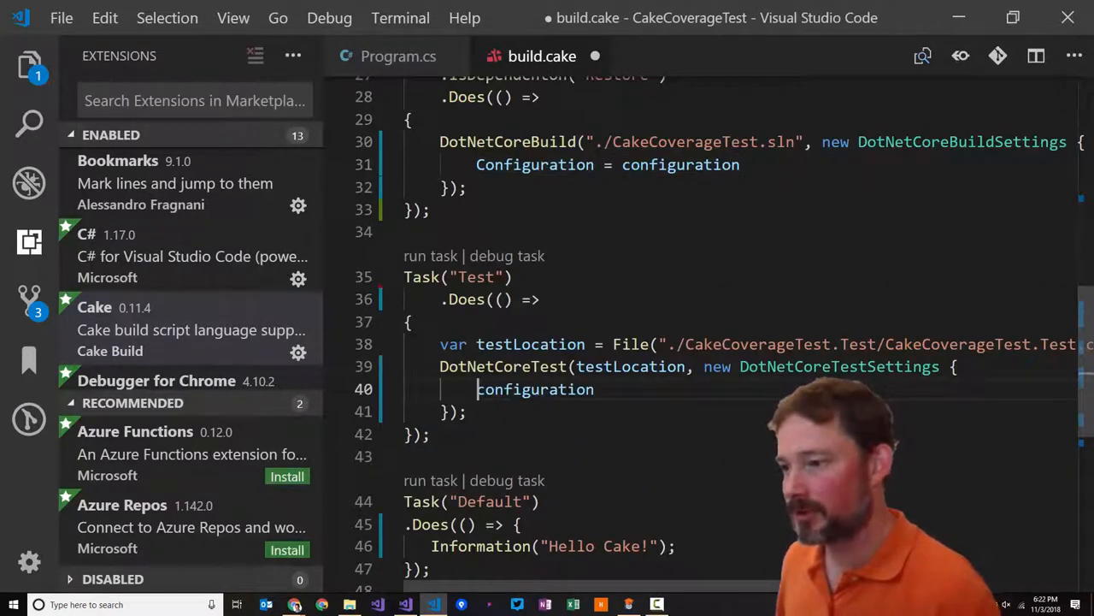
pyautogui.doubleClick(533, 390)
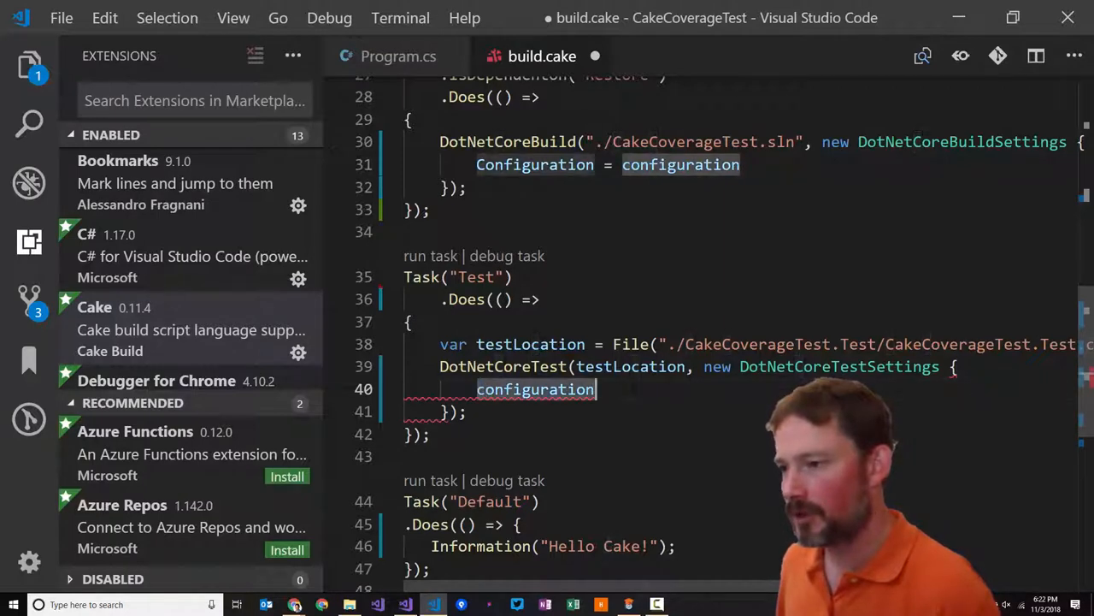
pyautogui.write('Confi')
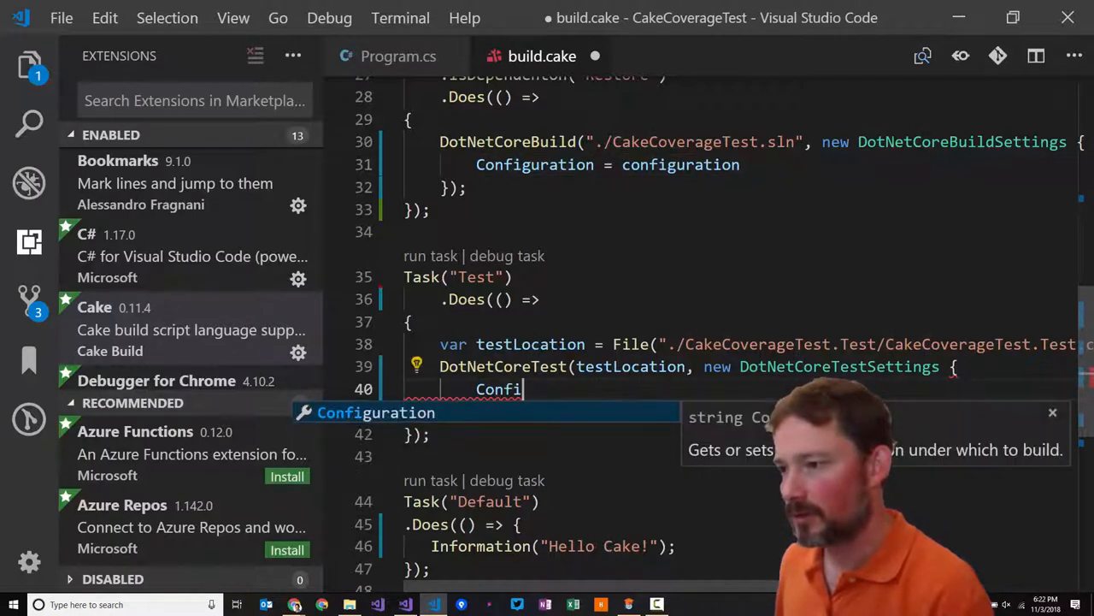
pyautogui.press('Tab')
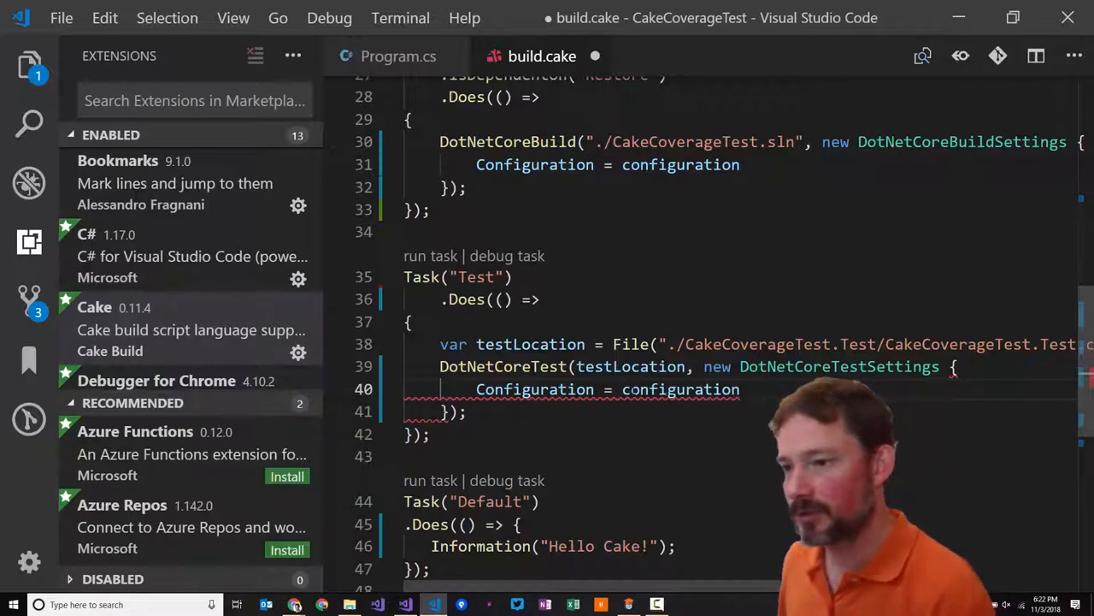
pyautogui.write(',')
pyautogui.write('//')
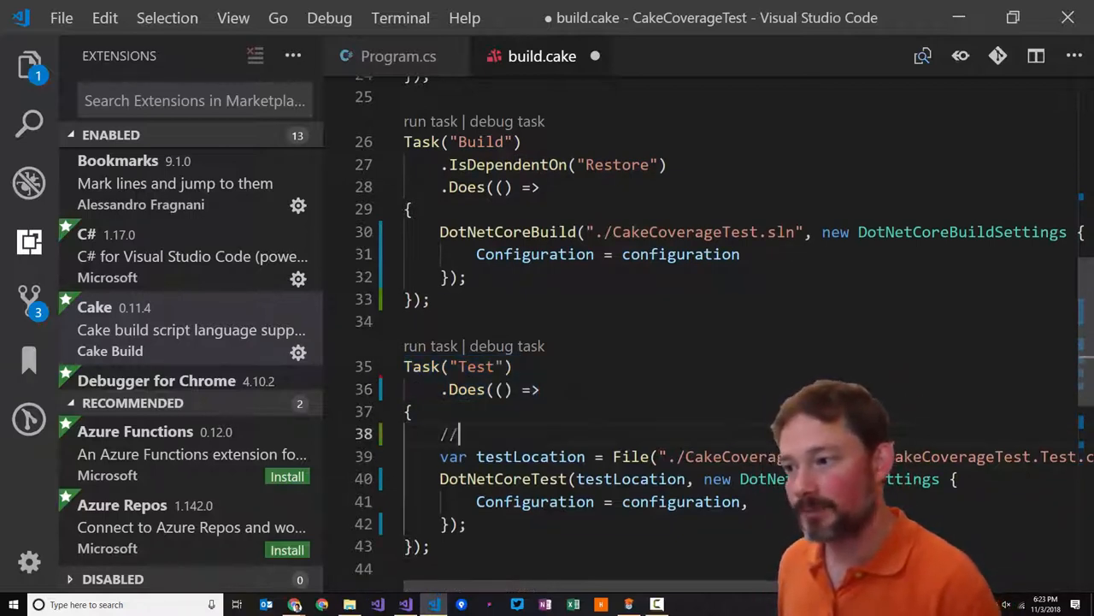
# Write a '// dotnetcore test' comment above the testLocation line, then move to Chrome
pyautogui.write('dotnetcore test')
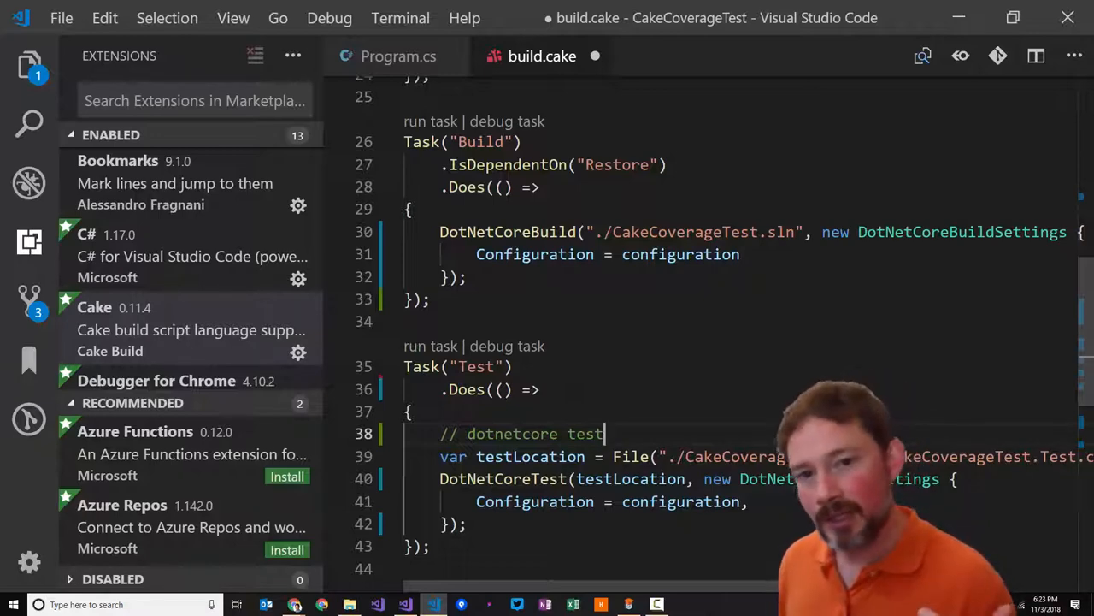
pyautogui.press('alt+tab')
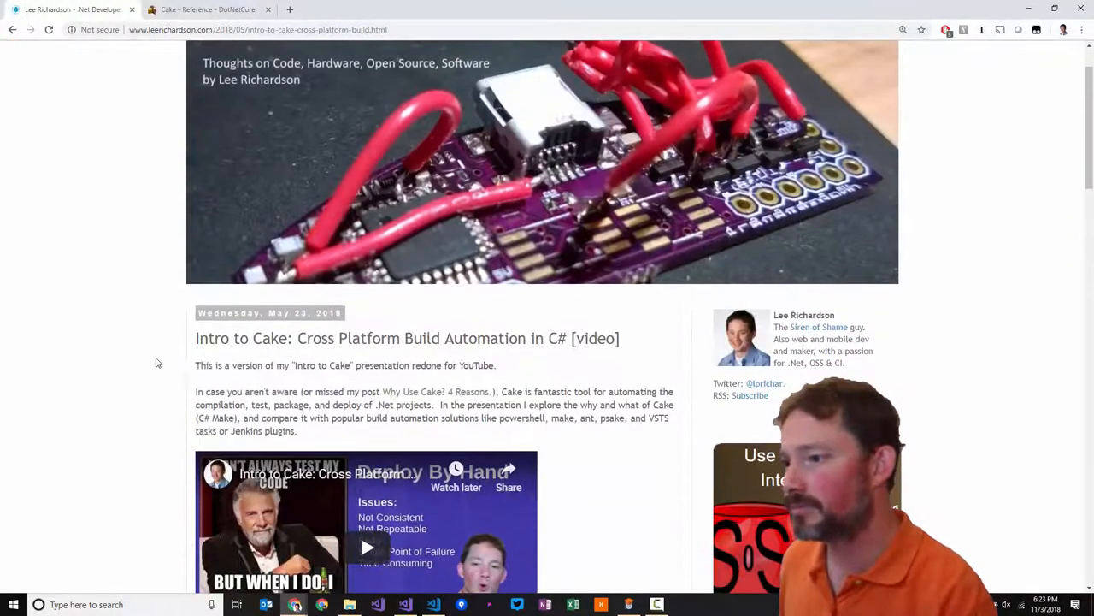
# Read the Lee Richardson Intro to Cake post before returning to build.cake
pyautogui.click(434, 602)
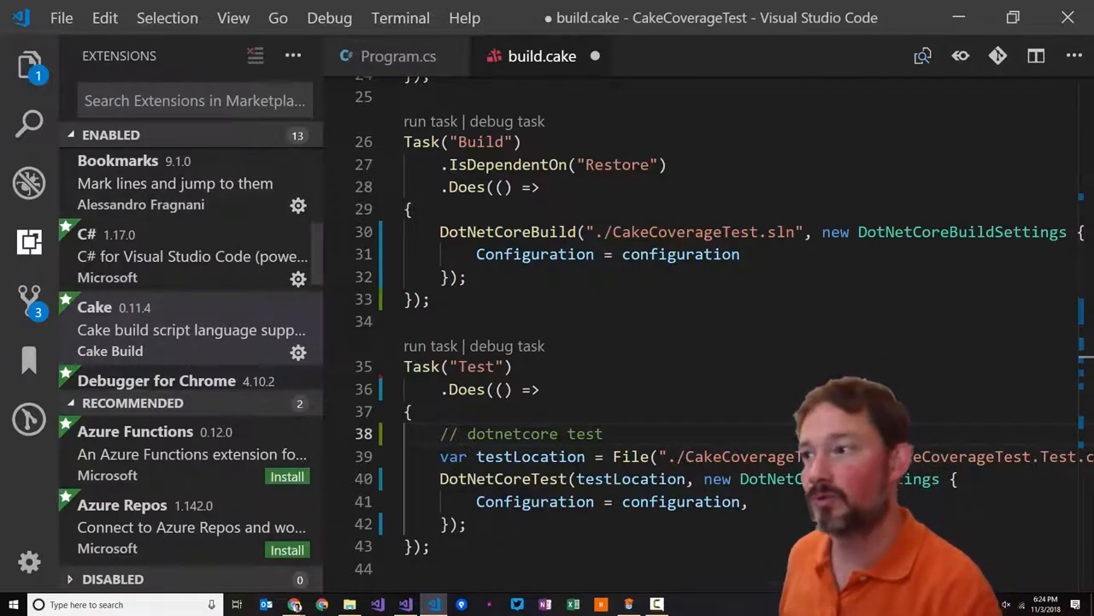
# Select the Build task's .IsDependentOn("Restore") line and move down past the Test task
pyautogui.moveTo(403, 140); pyautogui.dragTo(434, 297)
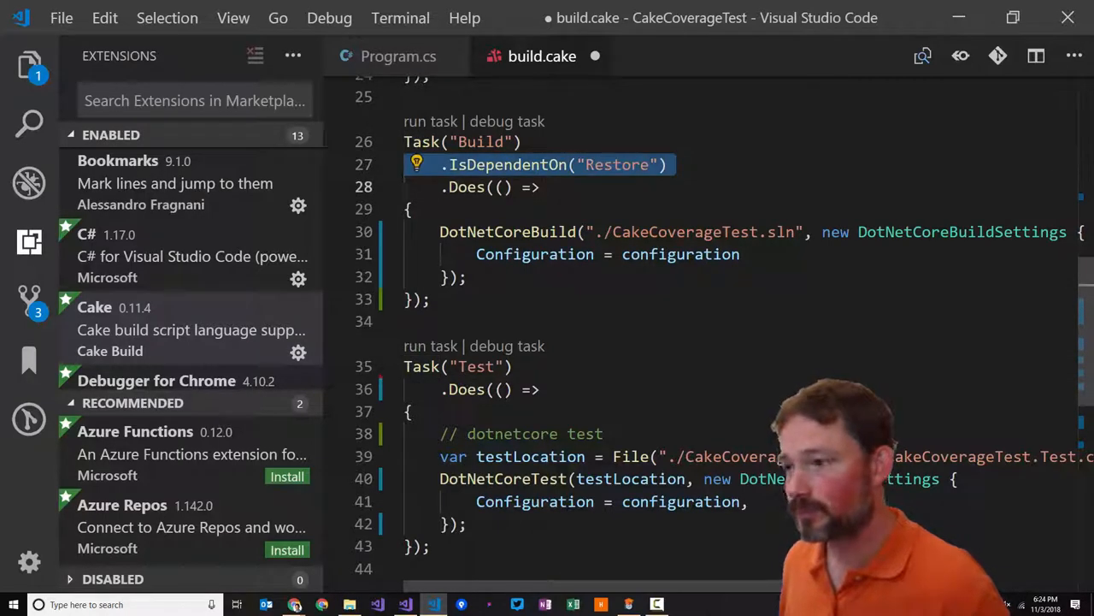
pyautogui.scroll(-3)
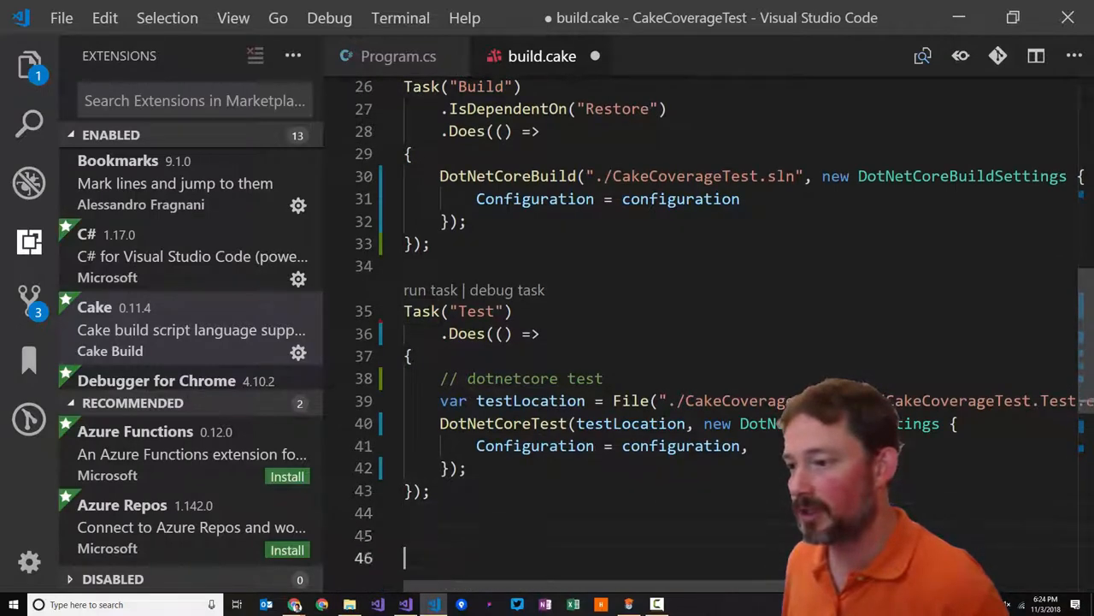
# Insert a Publish task from the Cake Task snippet with .IsDependentOn("Build")
pyautogui.write('task')
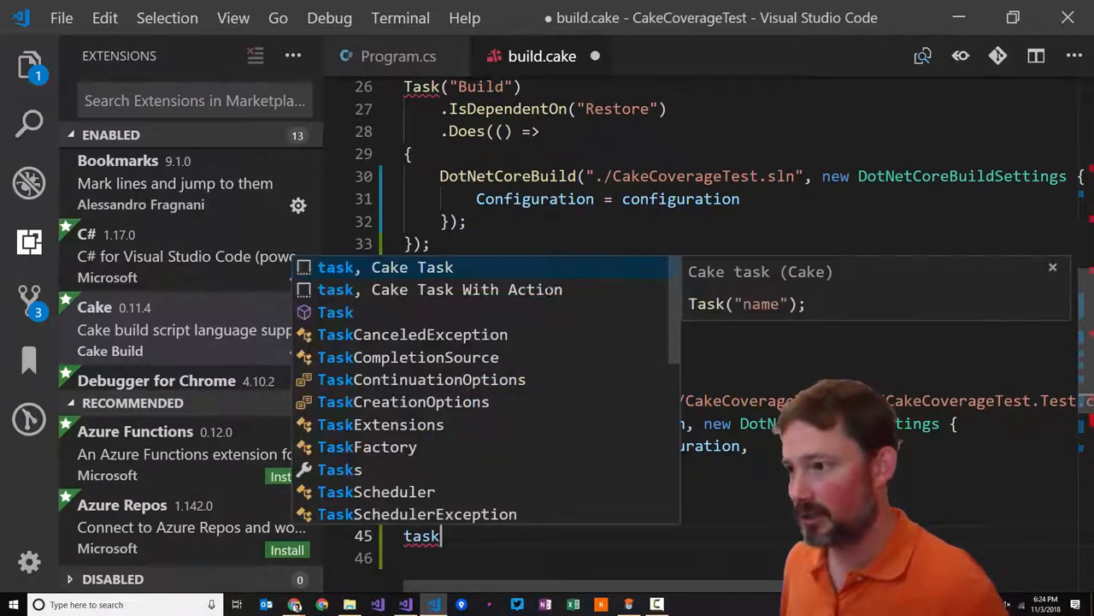
pyautogui.press('Enter')
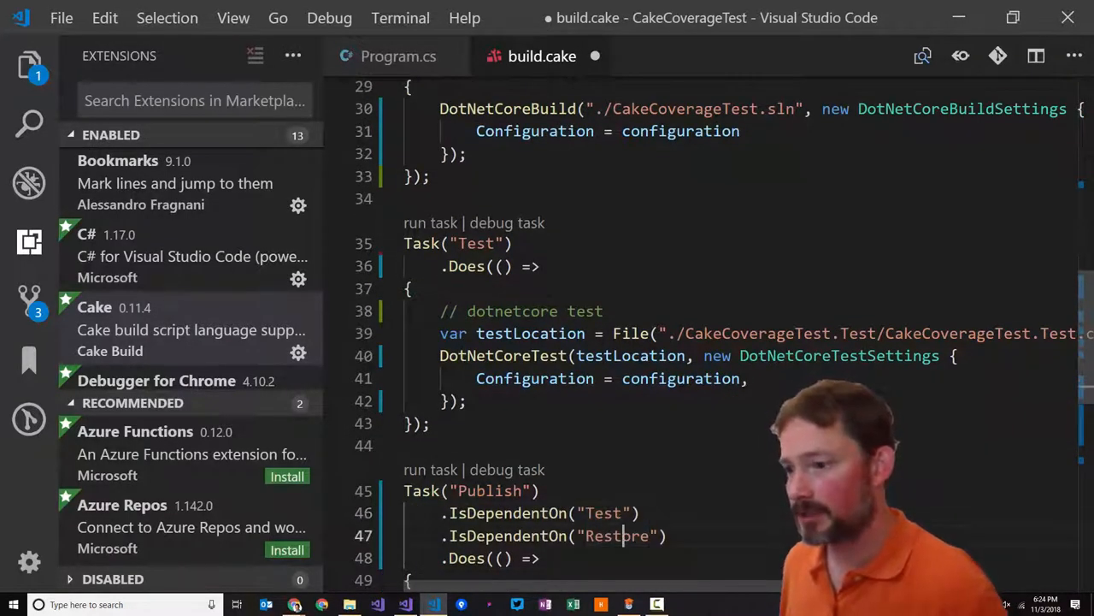
pyautogui.write('Build')
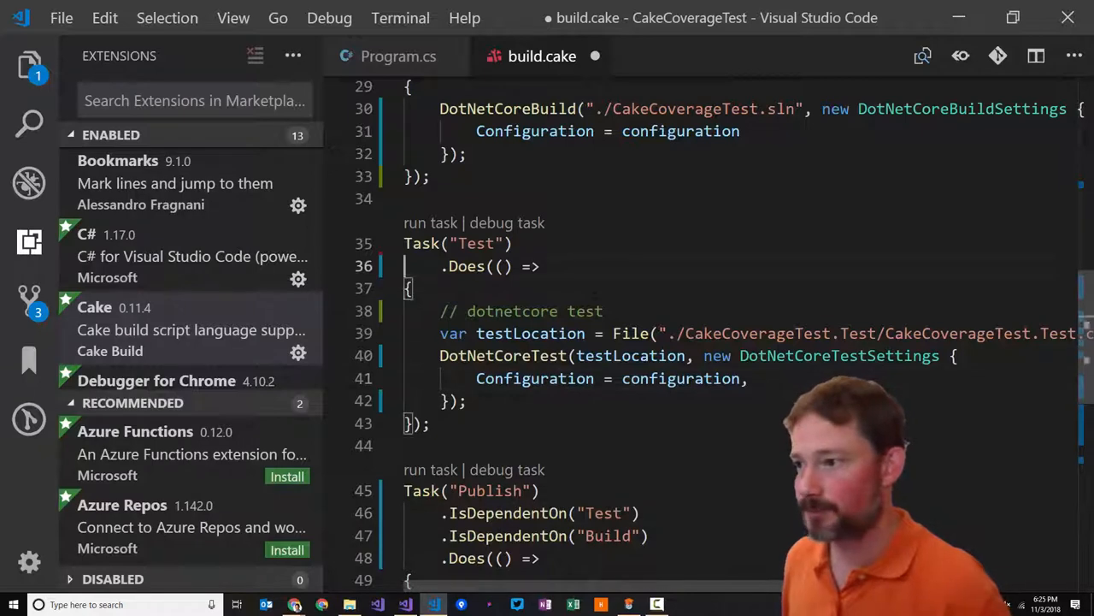
pyautogui.write('.IsDependentOn("Build")')
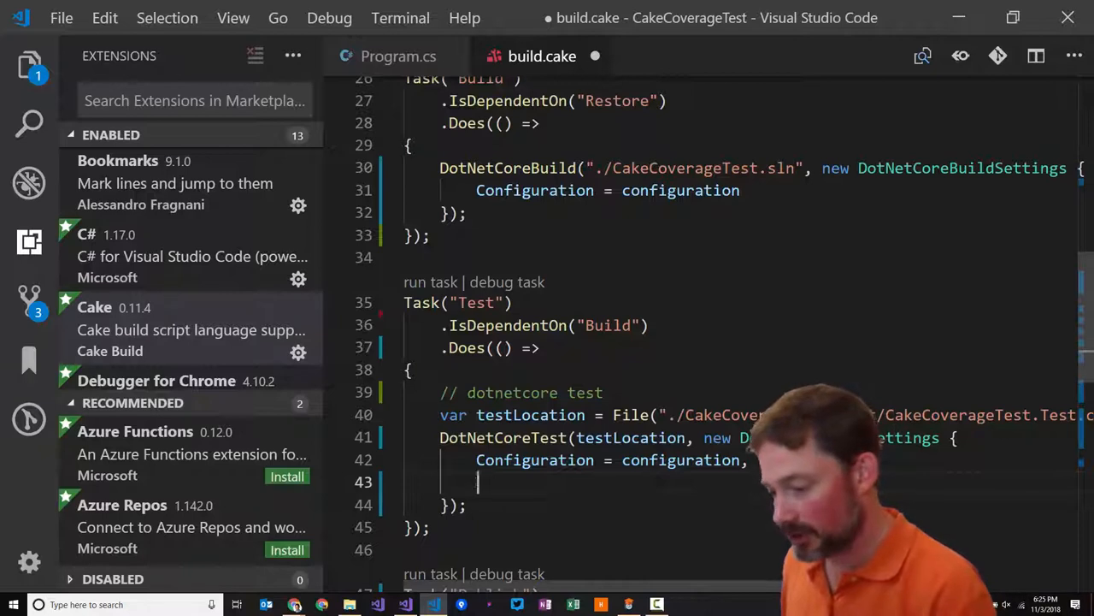
# Add NoBuild = true to the Test settings, remove the dotnetcore test comment, and save
pyautogui.write('NoBuild = true')
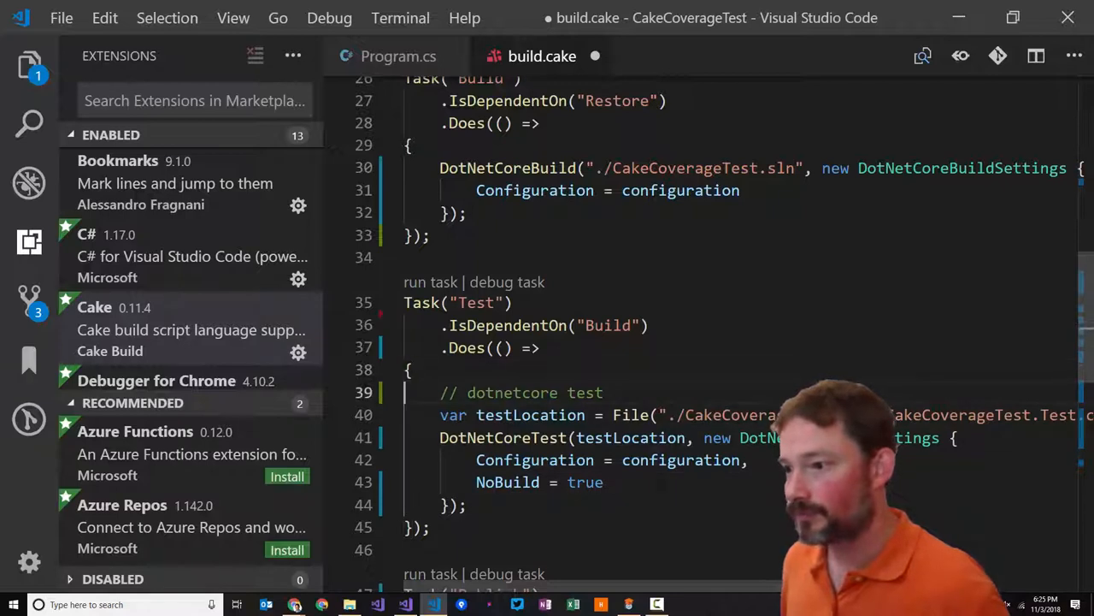
pyautogui.press('Ctrl+S')
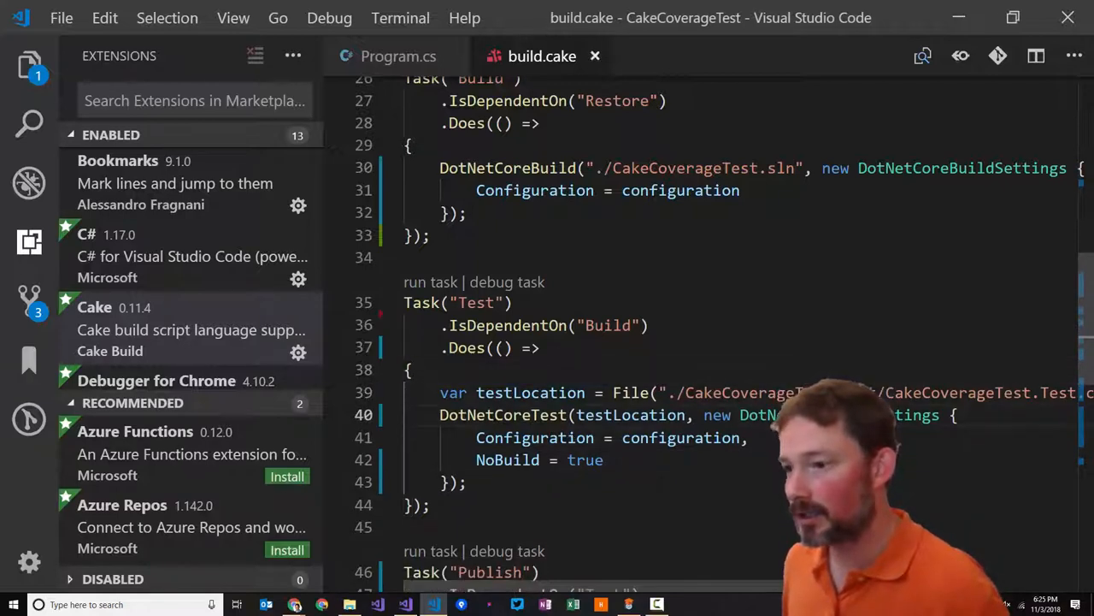
pyautogui.moveTo(429, 282)
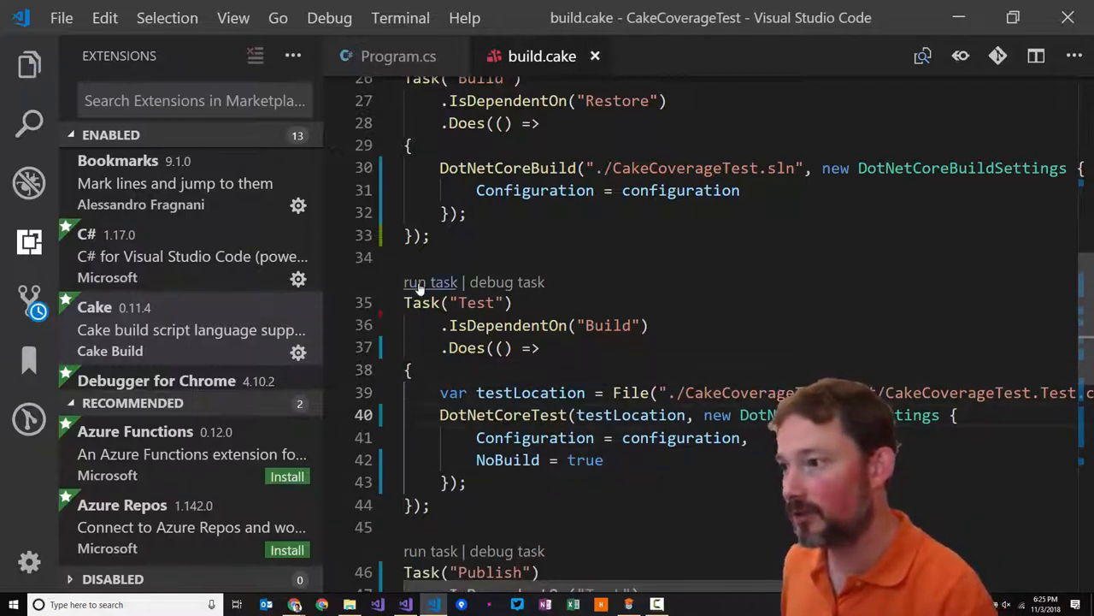
# Run the Test task from its CodeLens and follow the terminal output to the passing test
pyautogui.click(429, 281)
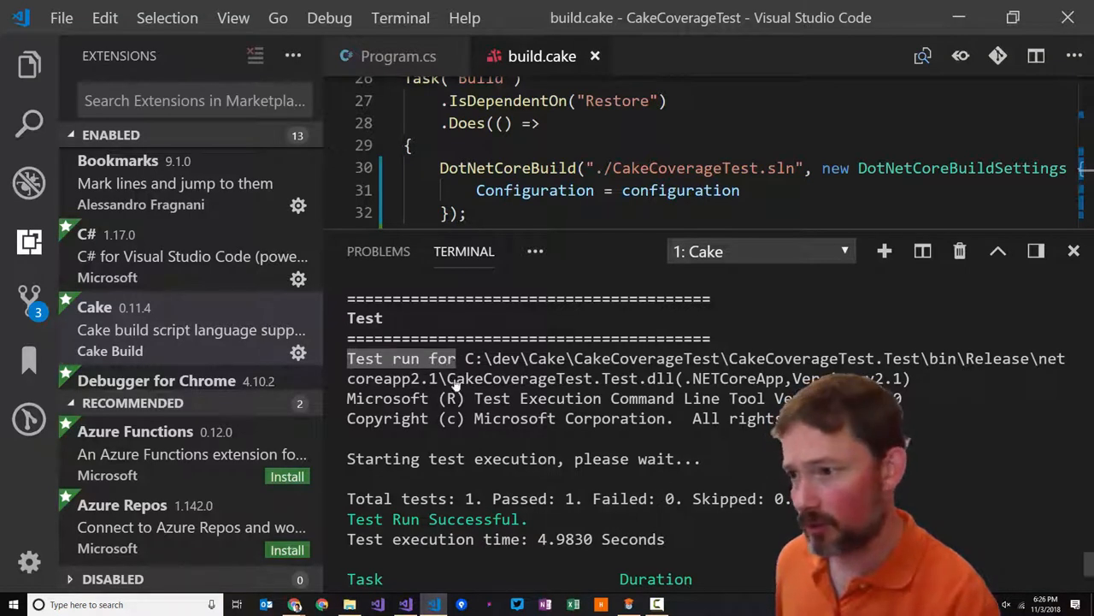
pyautogui.moveTo(595, 380)
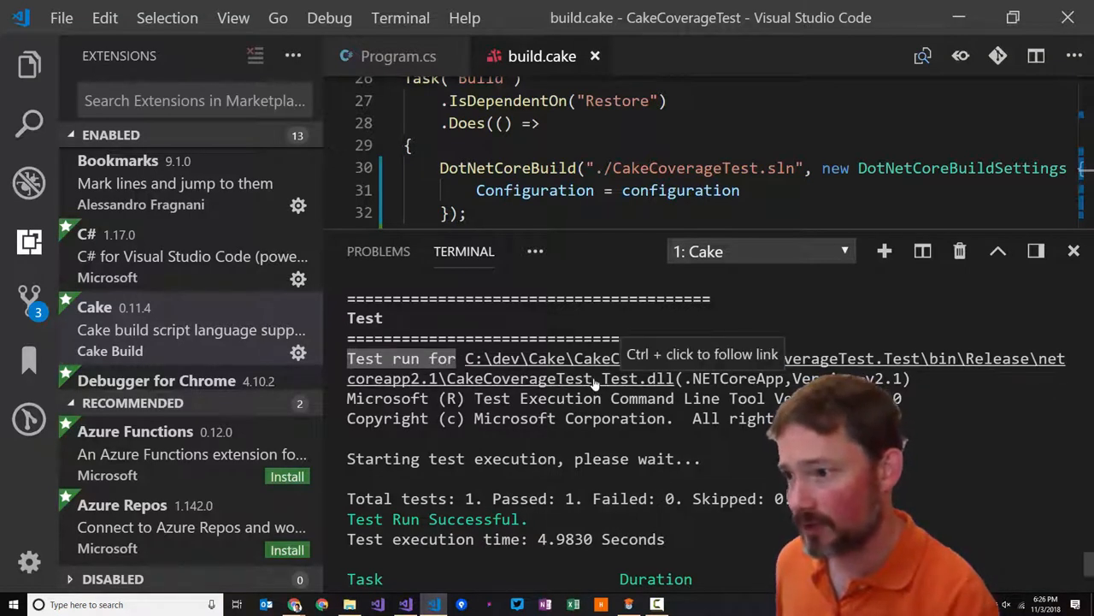
pyautogui.moveTo(465, 383)
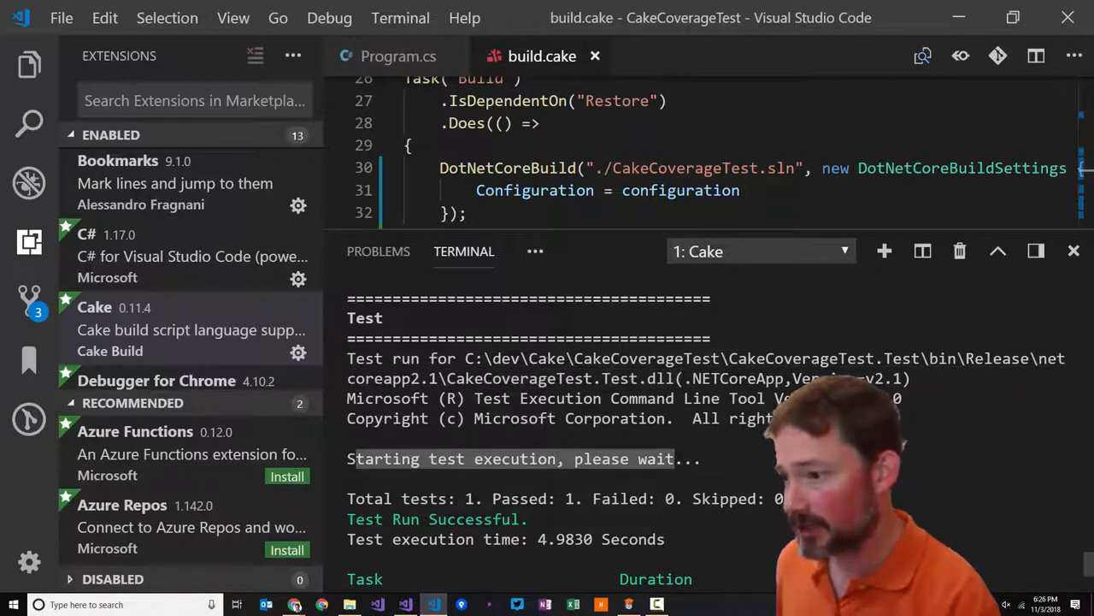
pyautogui.scroll(-3)
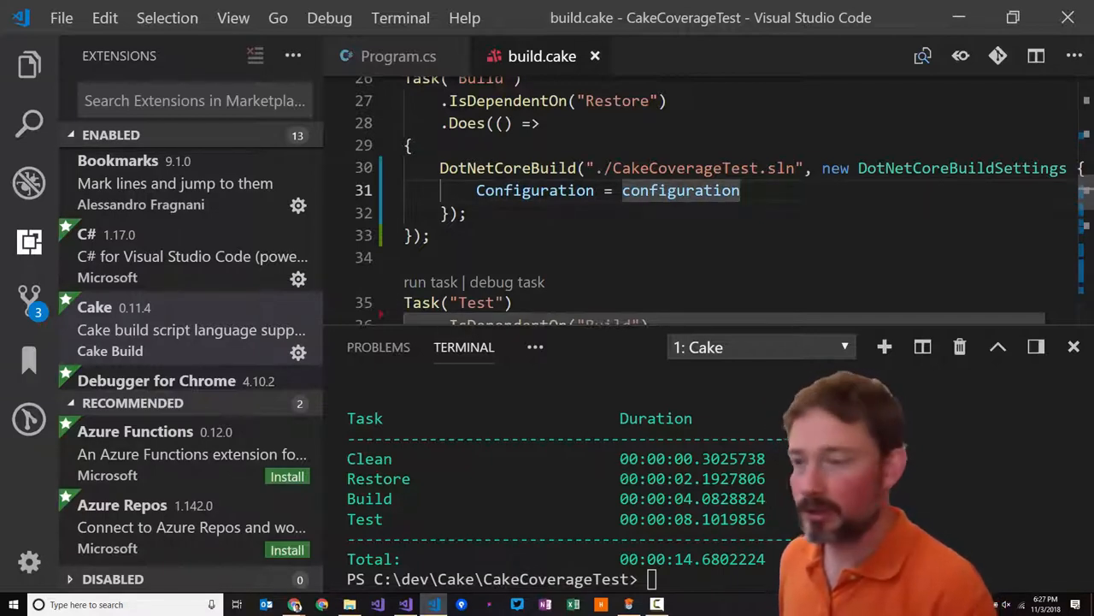
# End the Build task's Configuration = configuration line with a comma
pyautogui.write(',')
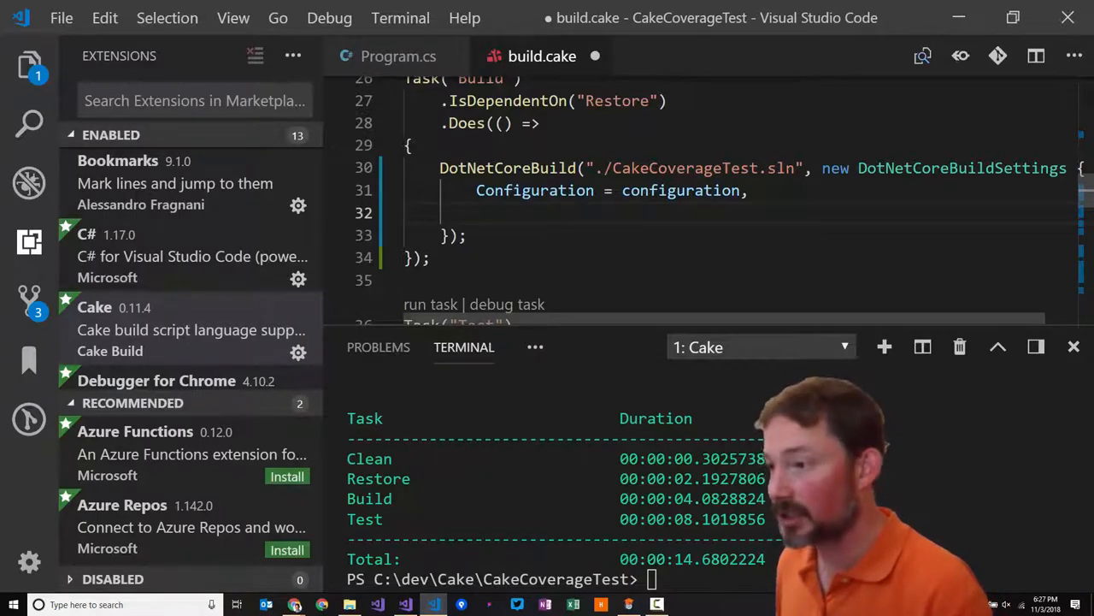
# After the successful run, begin a new 'dot' command at the terminal prompt
pyautogui.press('alt+tab')
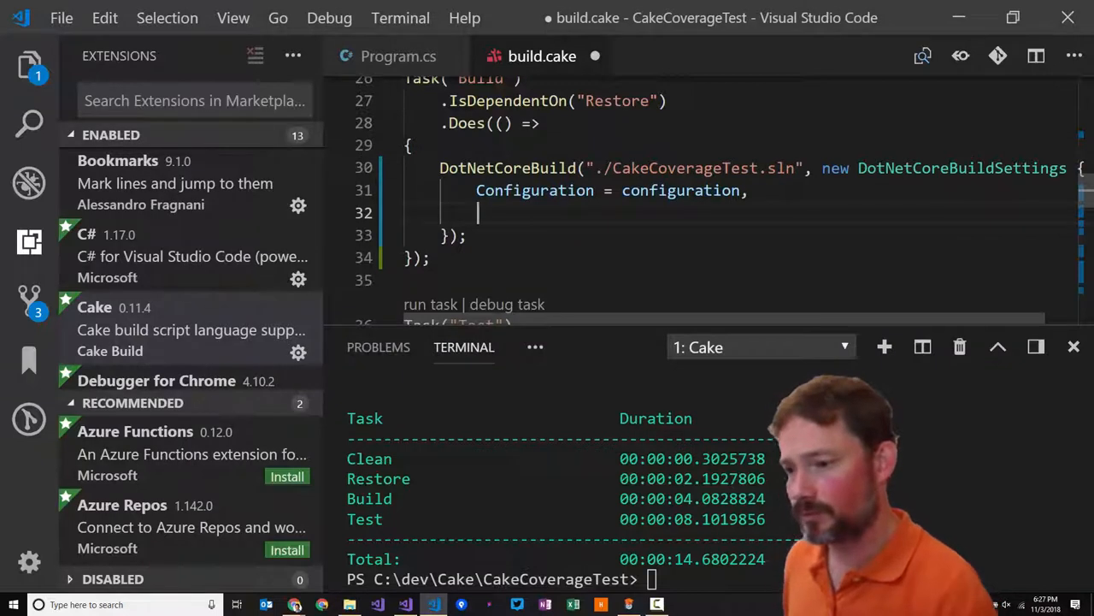
pyautogui.moveTo(674, 253)
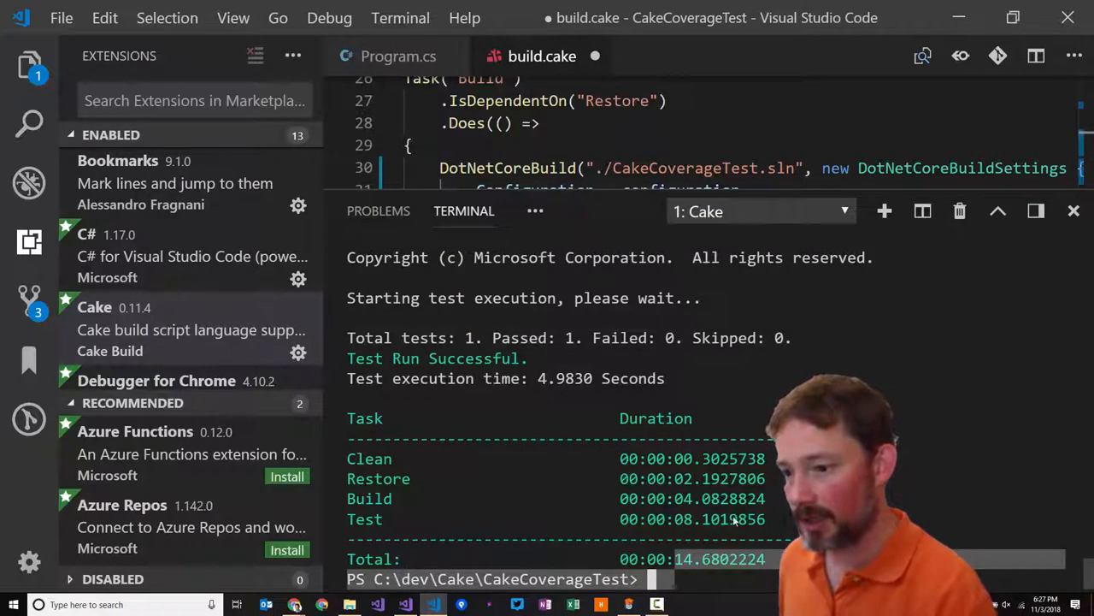
pyautogui.write('dot')
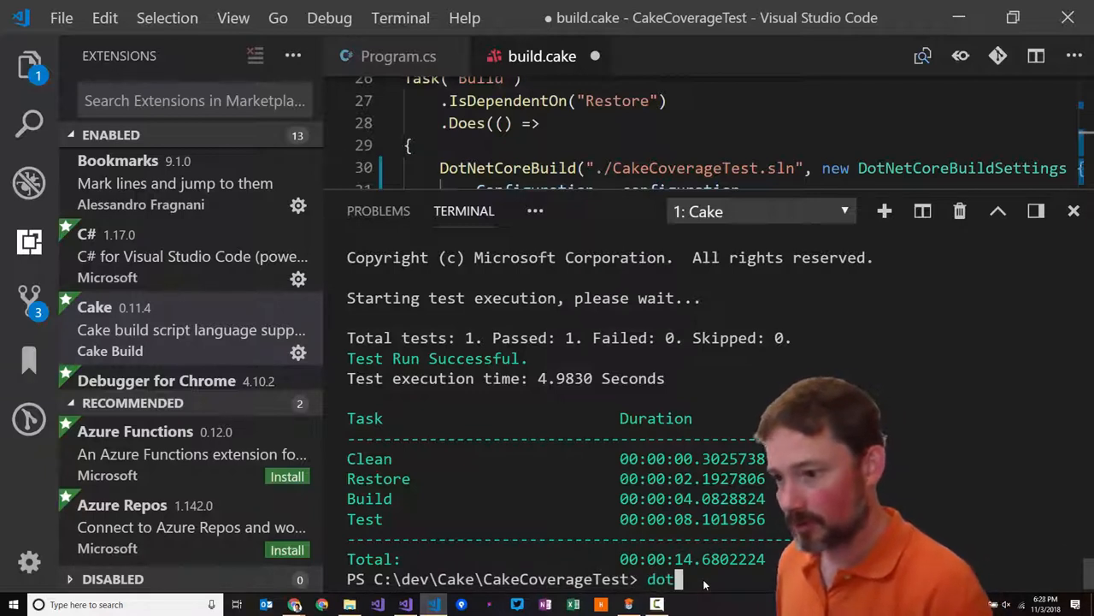
# Run 'dotnet --' and 'dotnet --help', scan options like --no-build, then restore the build.cake editor
pyautogui.write('net')
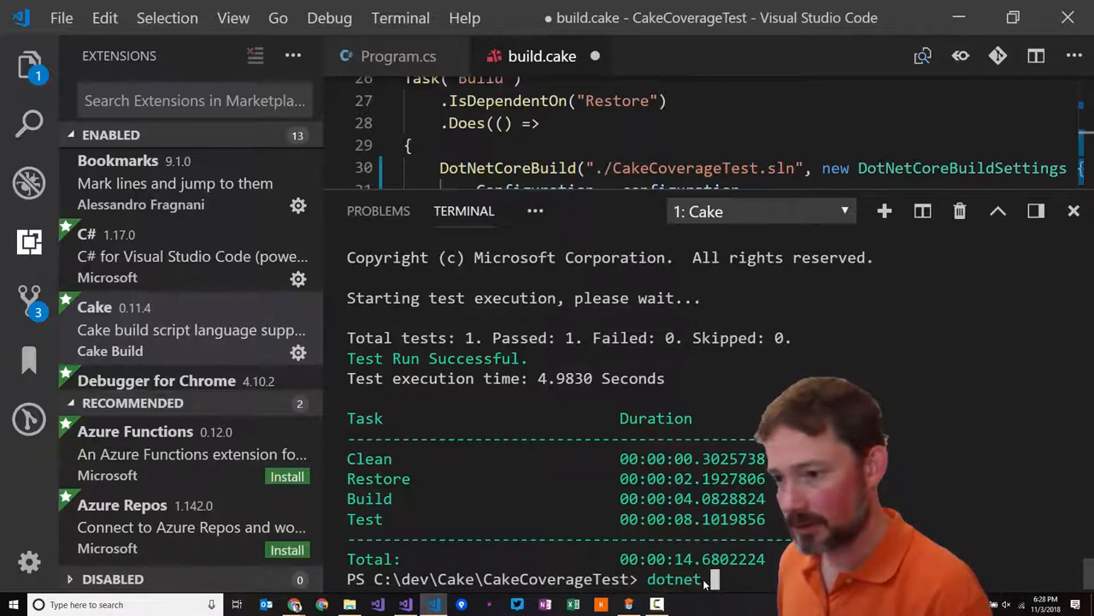
pyautogui.write('--')
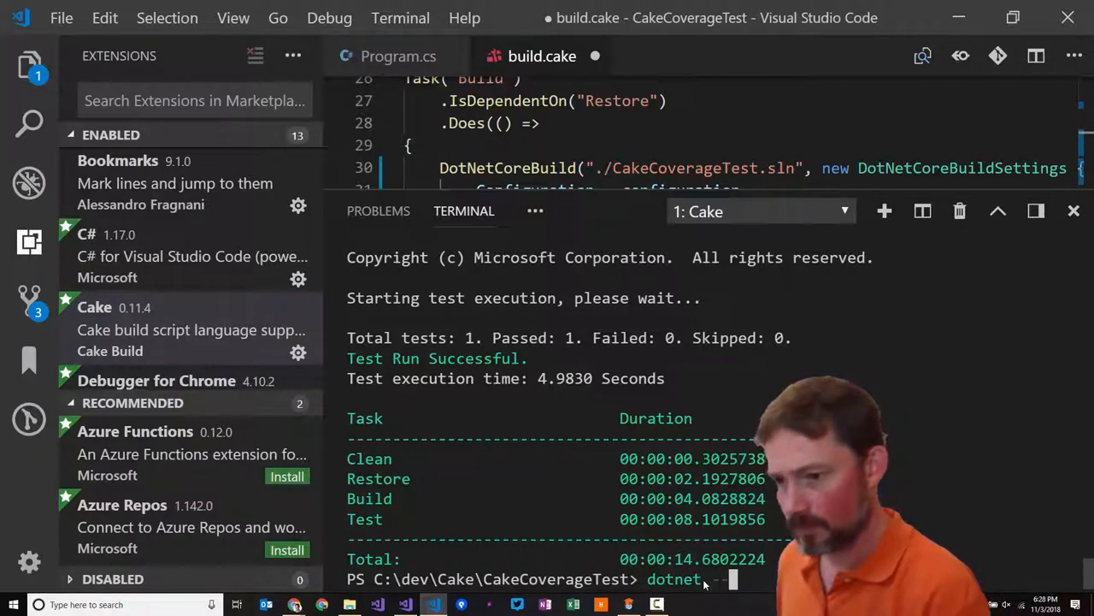
pyautogui.press('Enter')
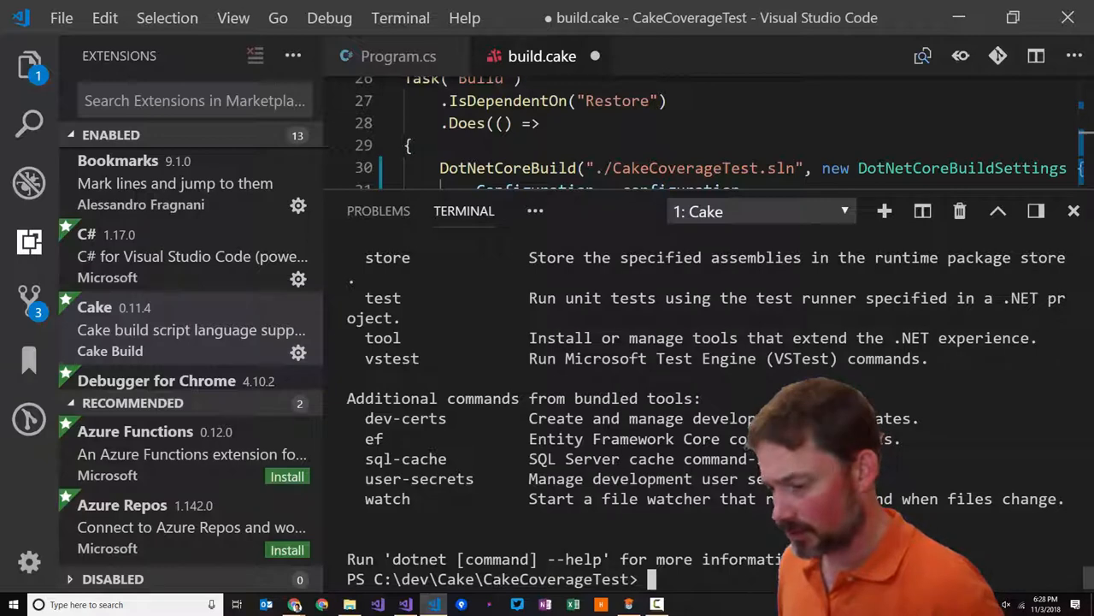
pyautogui.write('dotnet --help')
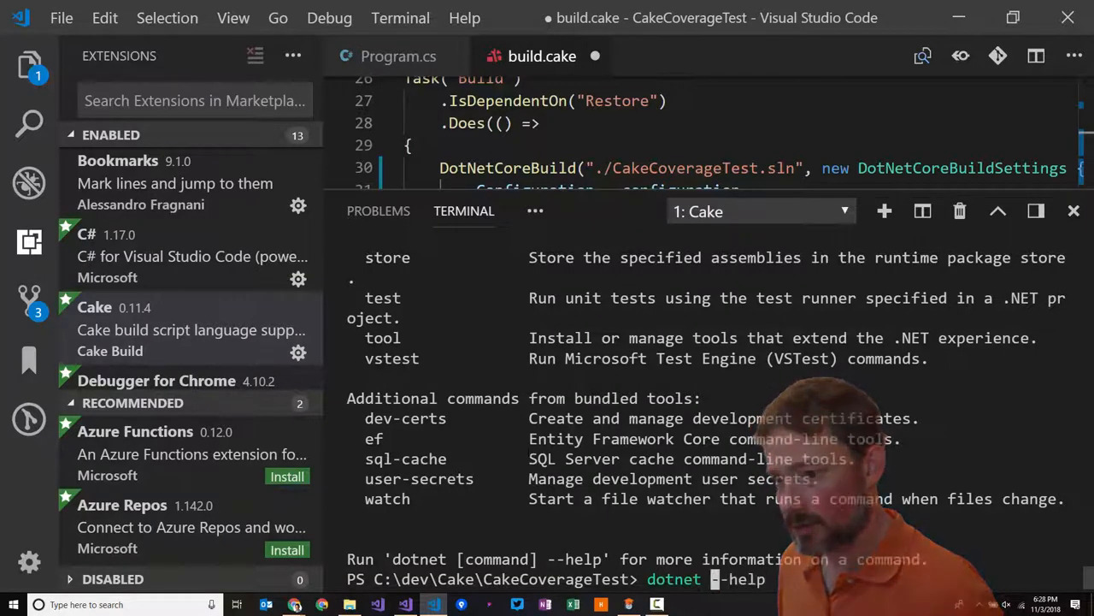
pyautogui.press('Enter')
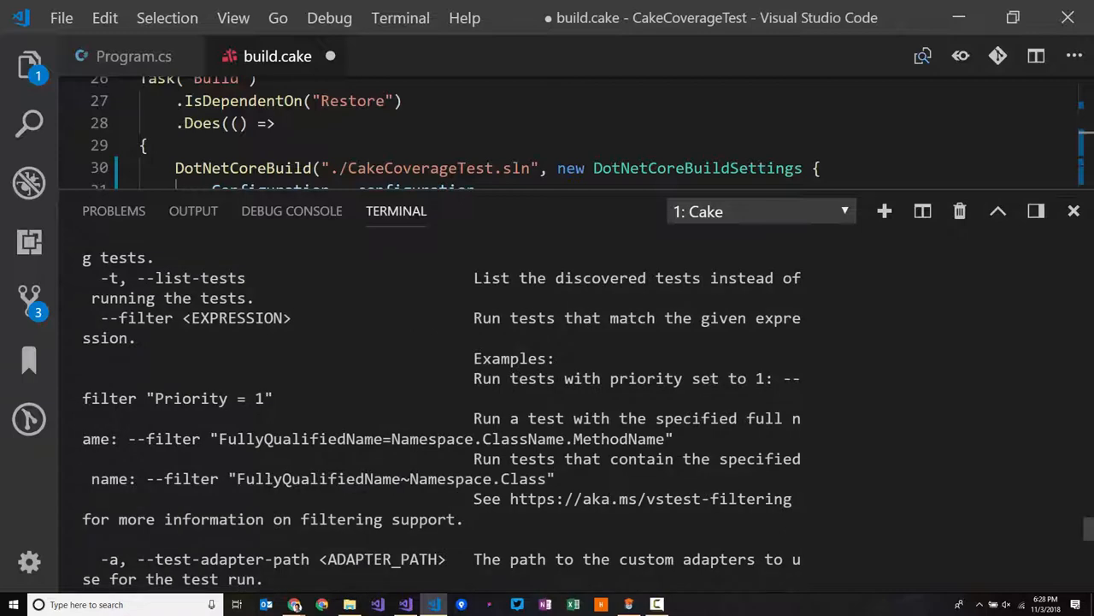
pyautogui.scroll(-3)
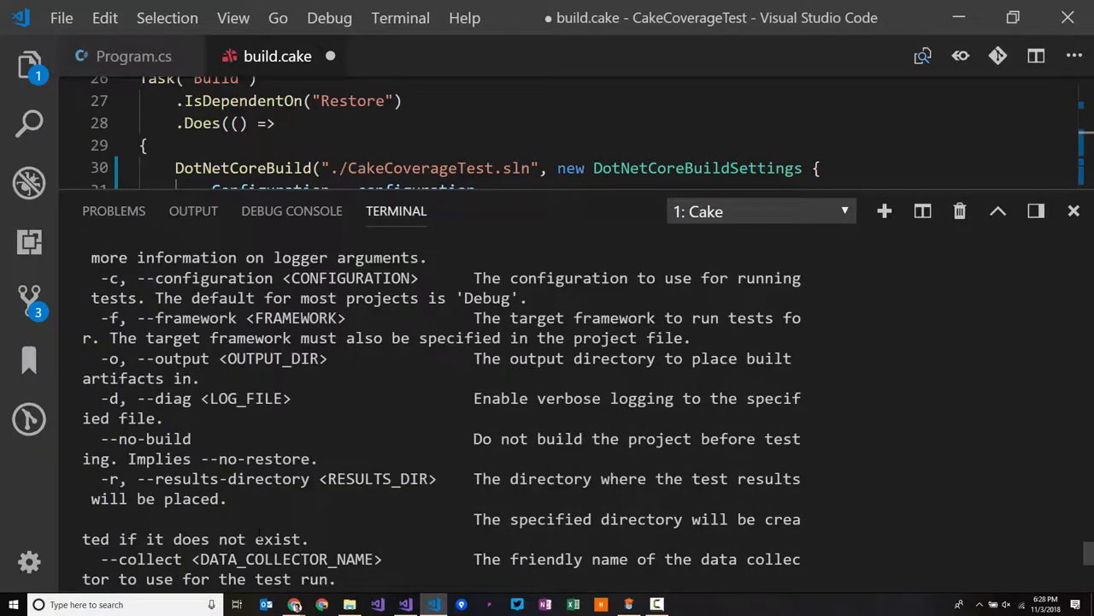
pyautogui.scroll(-3)
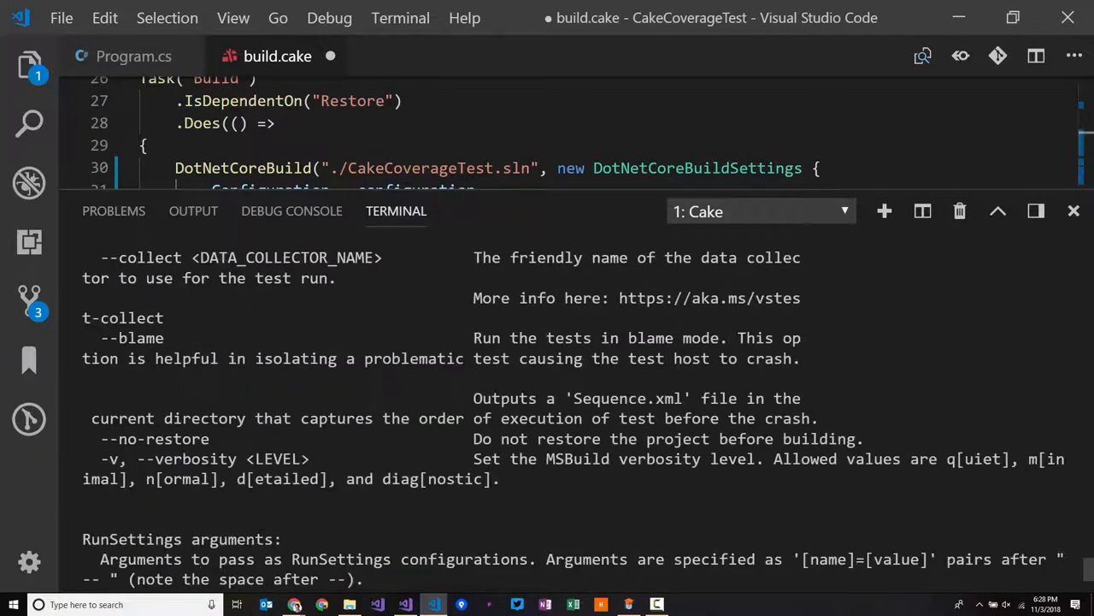
pyautogui.doubleClick(123, 316)
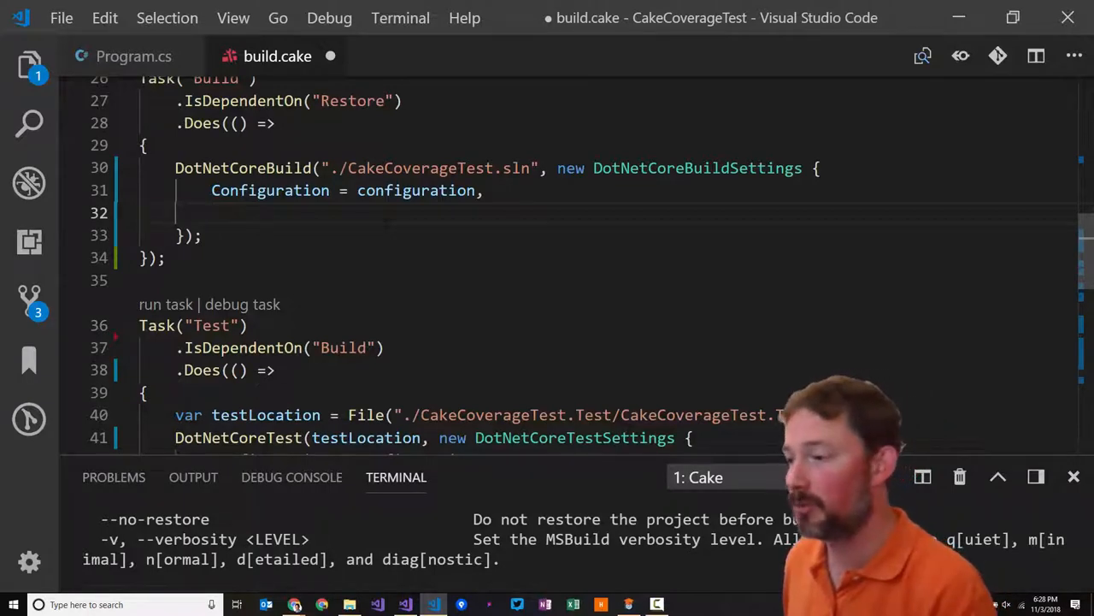
pyautogui.write('Coll')
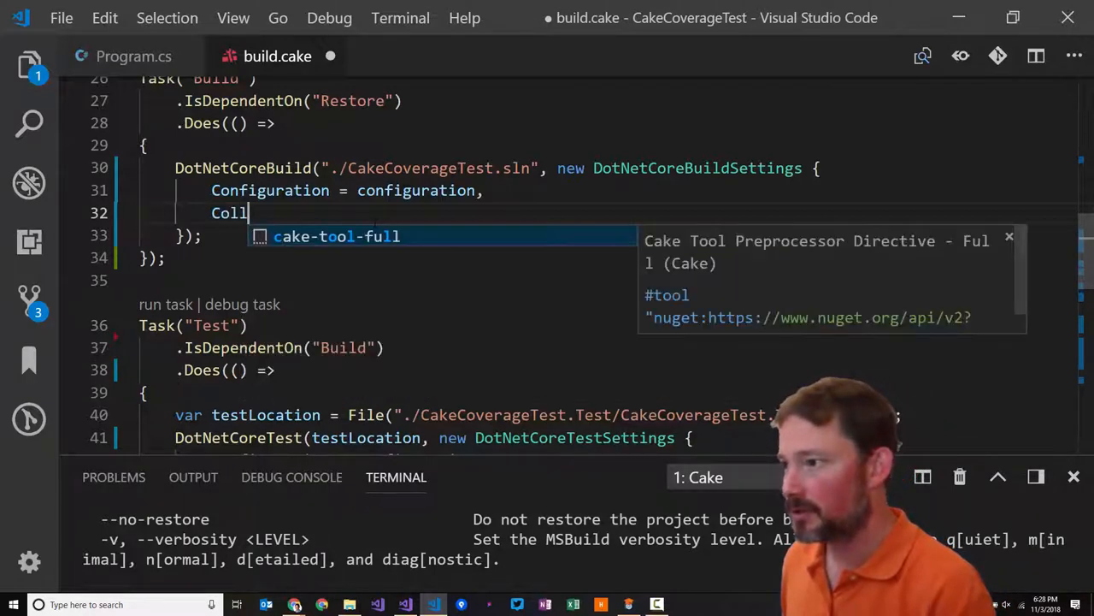
pyautogui.write('ect')
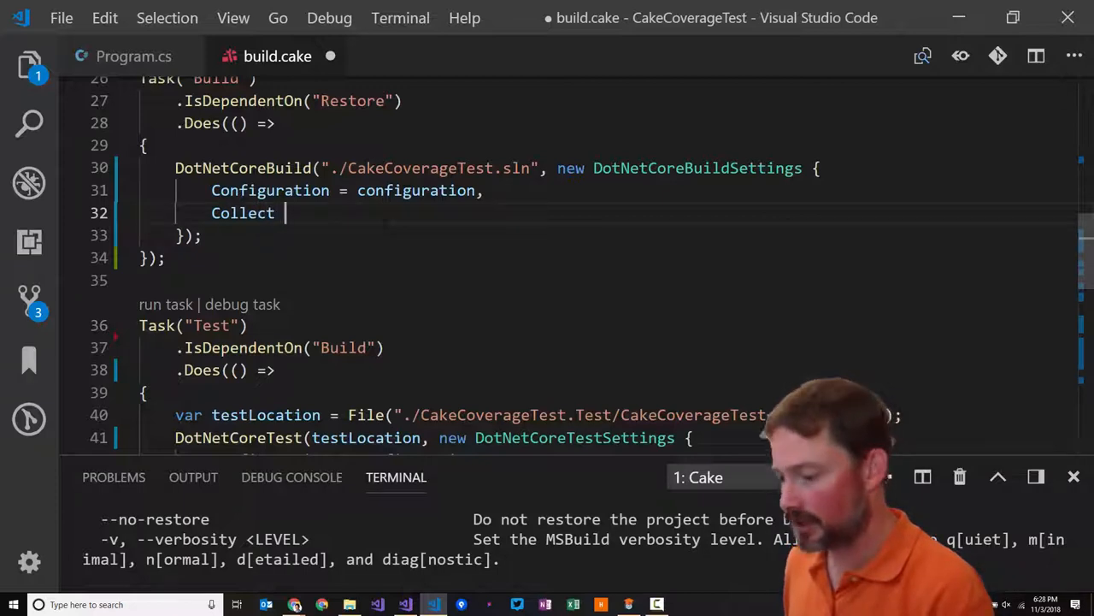
pyautogui.write('=')
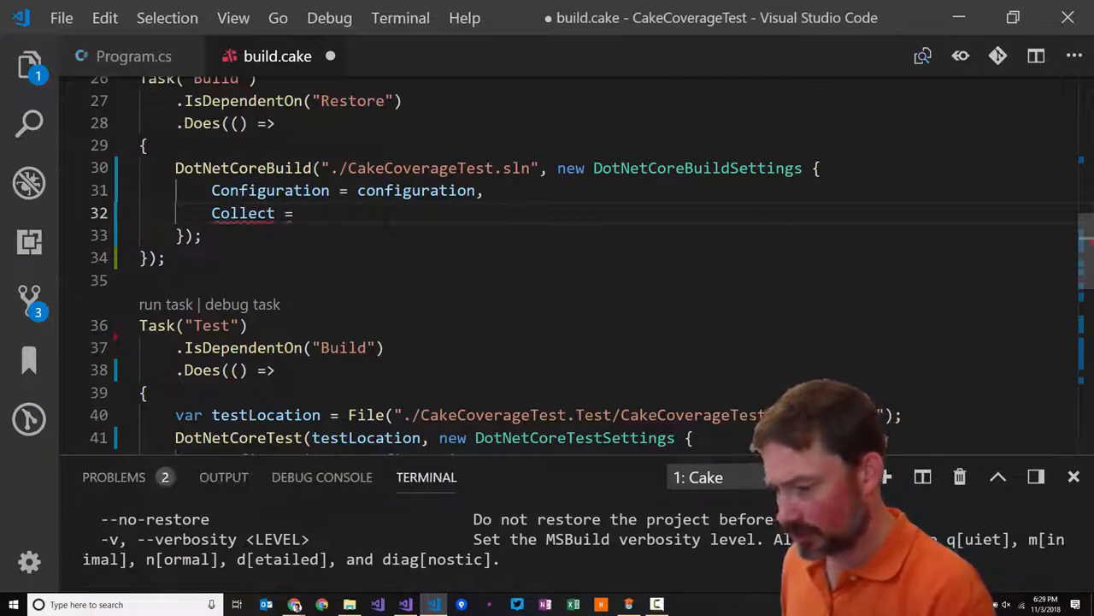
pyautogui.write('""')
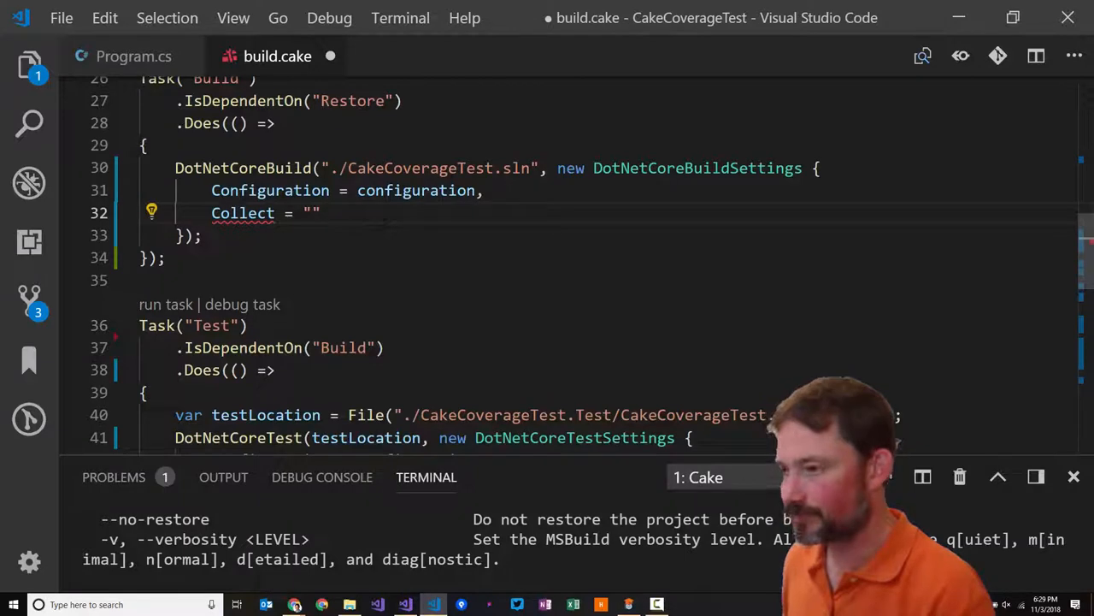
pyautogui.write('Code Coverage')
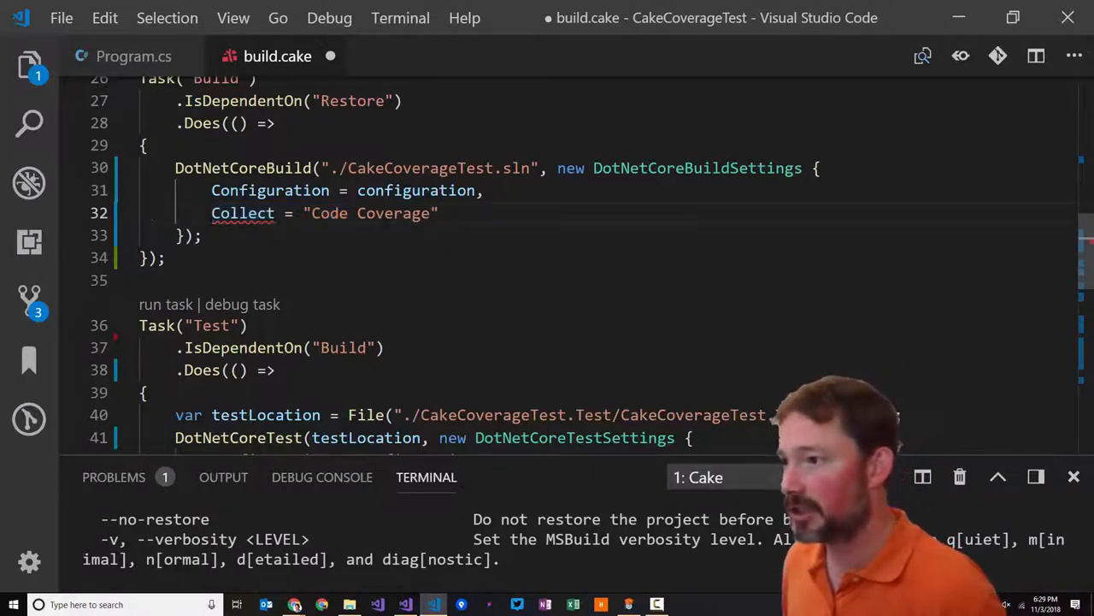
pyautogui.press('Ctrl+Shift+K')
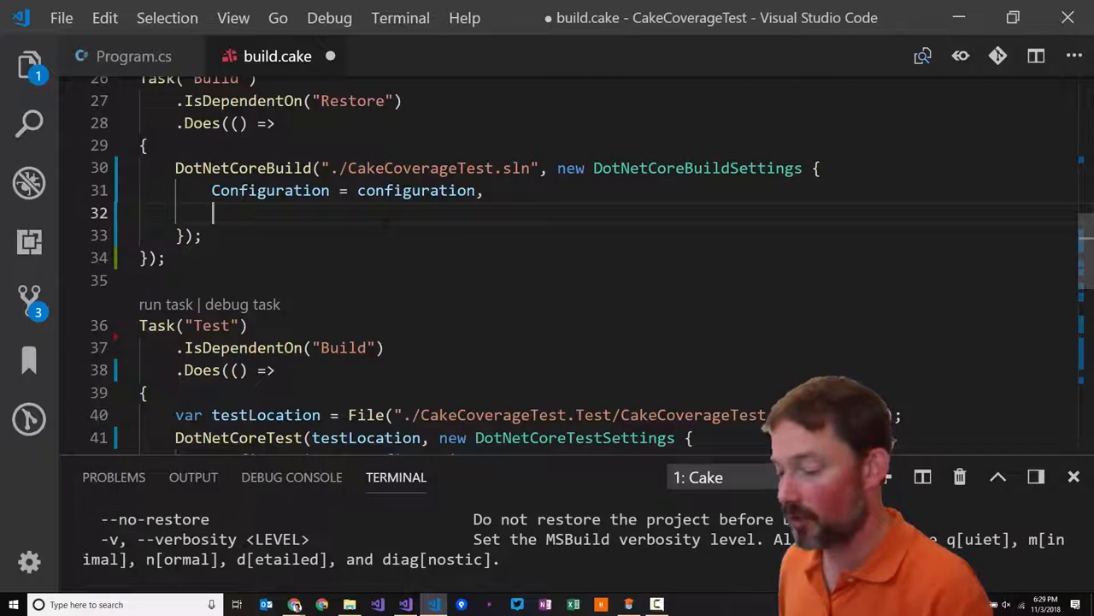
# Add ArgumentCustomization = args => args.Append(...) to the Build settings
pyautogui.write('Argument')
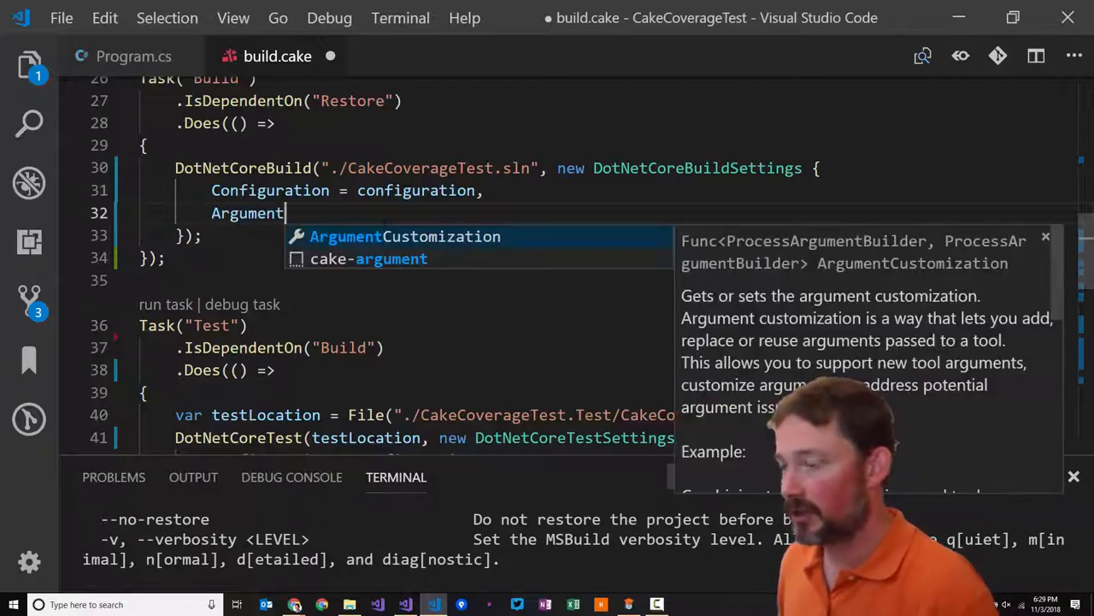
pyautogui.press('Tab')
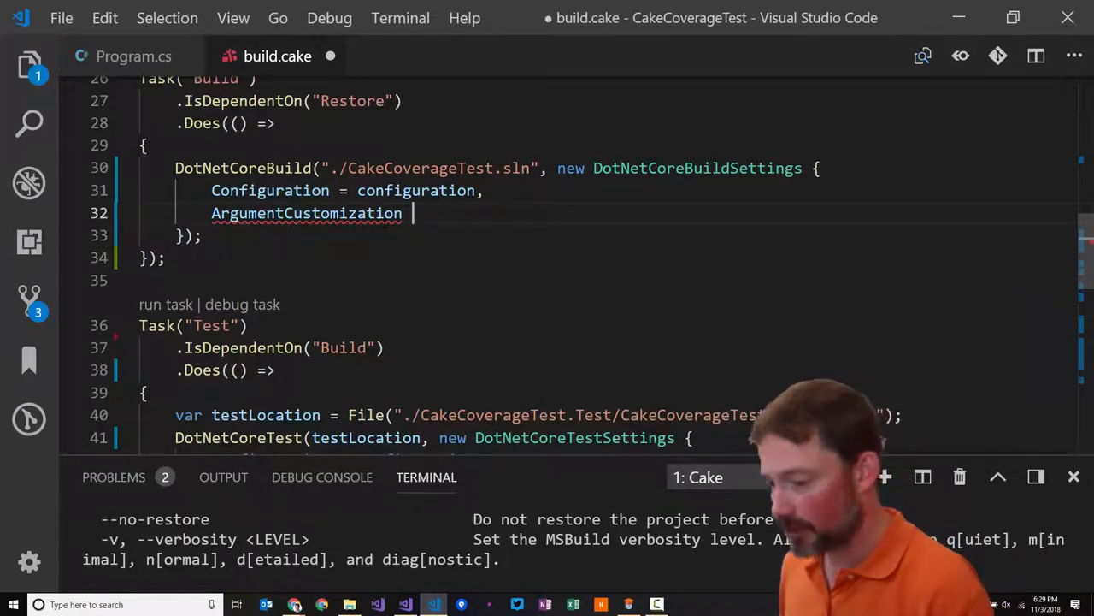
pyautogui.write('=')
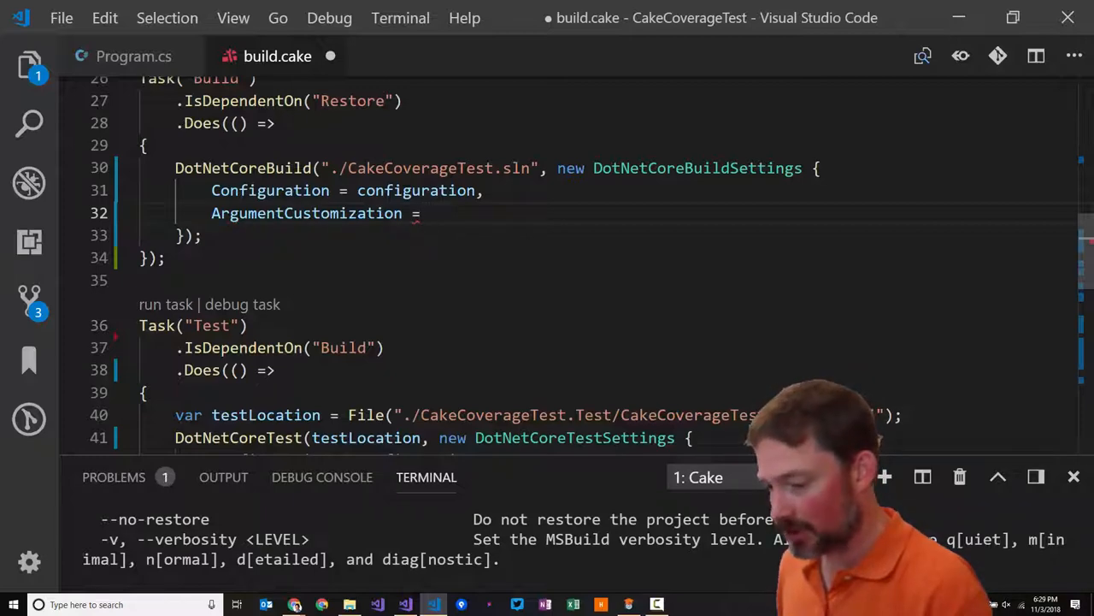
pyautogui.write('arg')
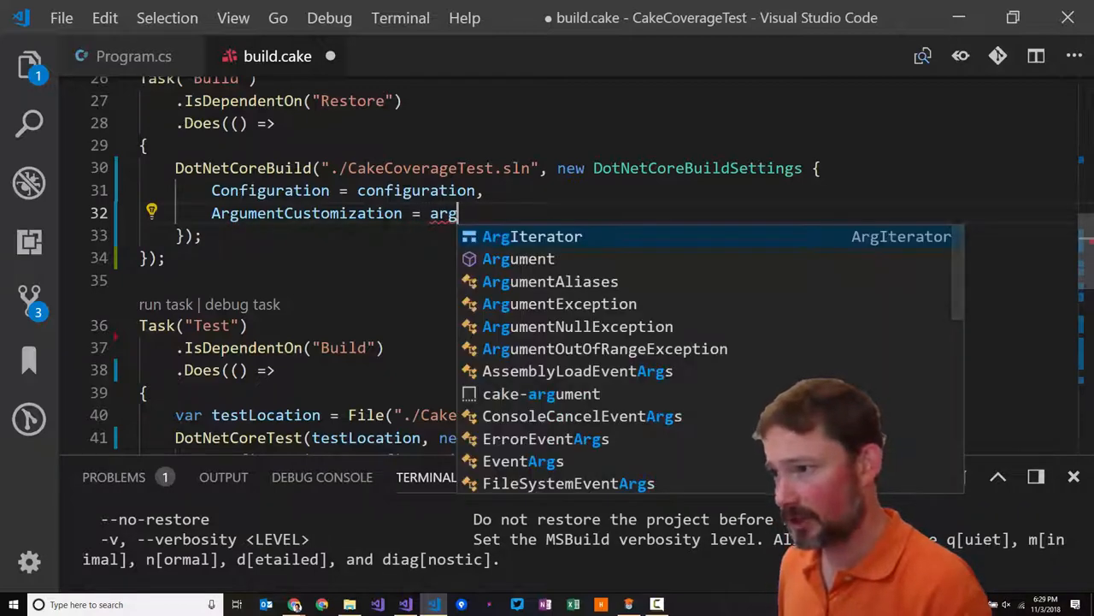
pyautogui.click(578, 369)
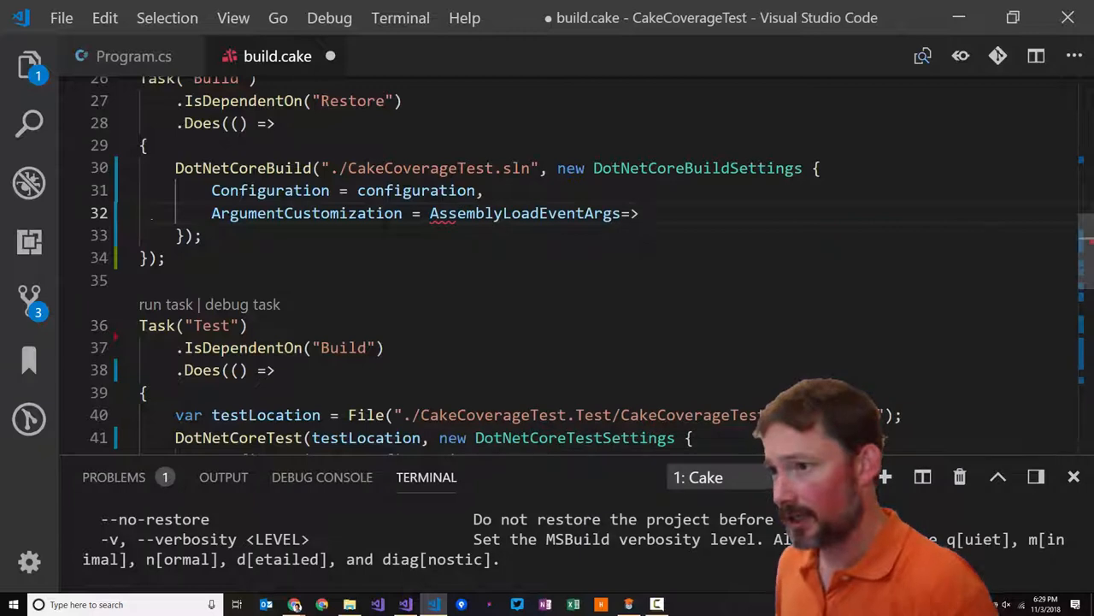
pyautogui.write('args =>')
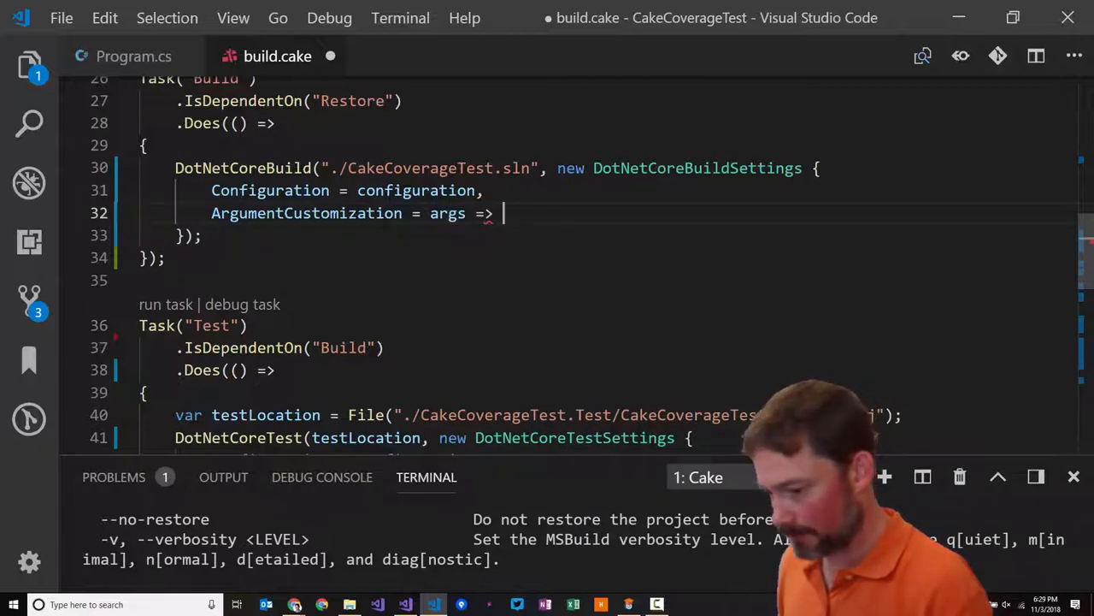
pyautogui.write('args')
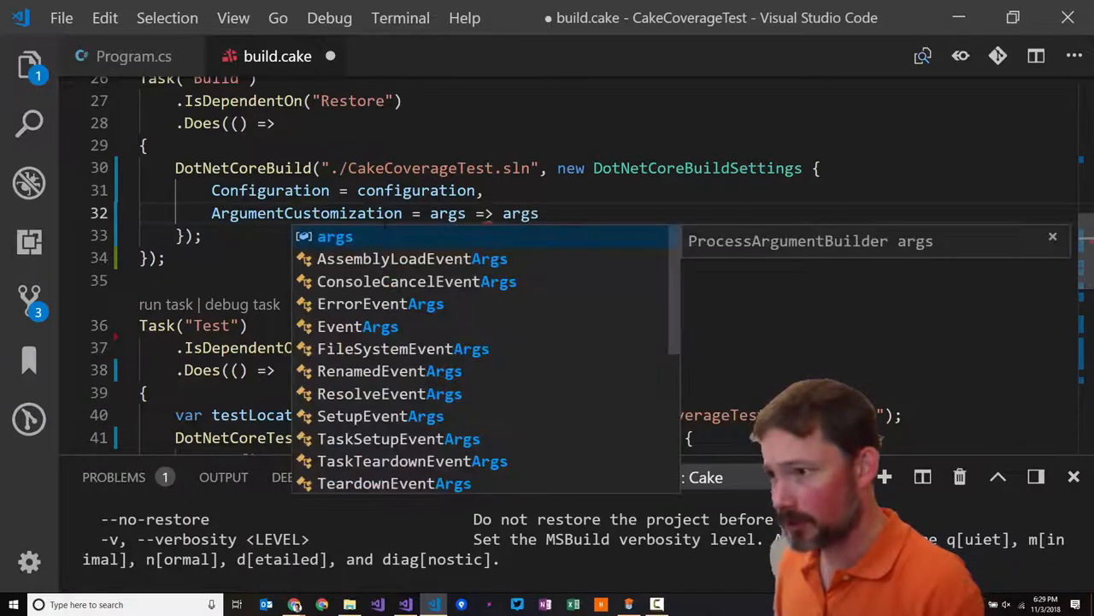
pyautogui.write('.Append')
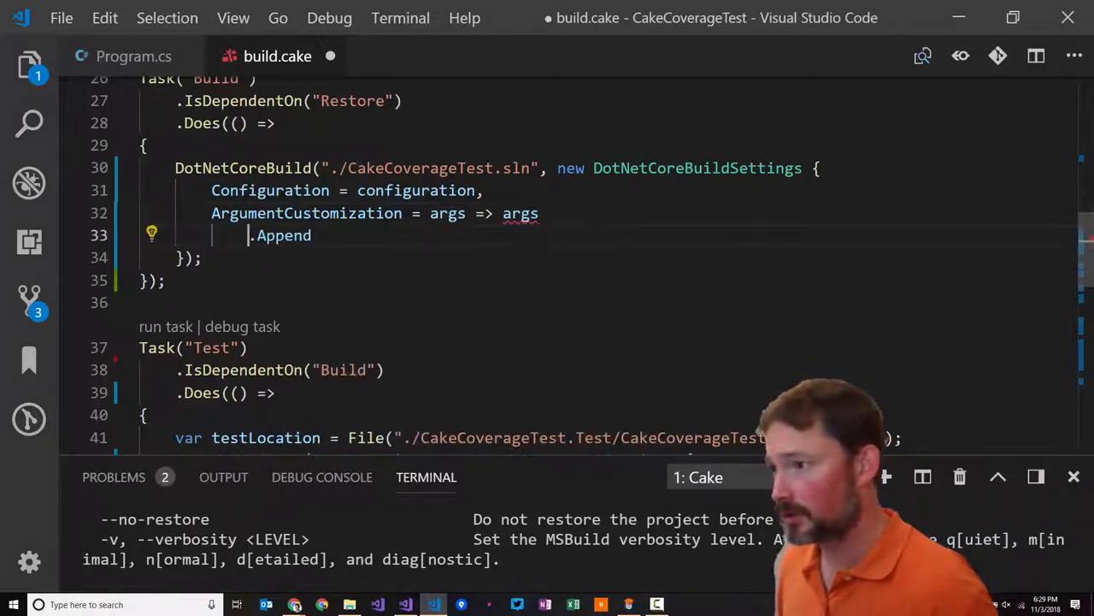
pyautogui.write('()')
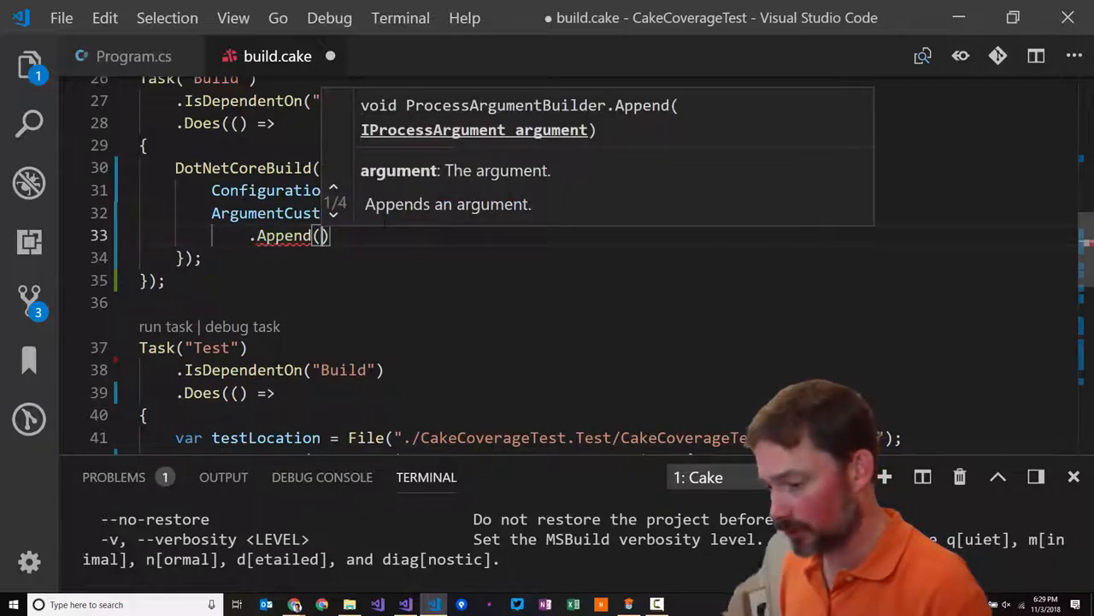
# Complete the customization as .Append("--collect").AppendQuoted("Code Coverage")
pyautogui.write('"--c"')
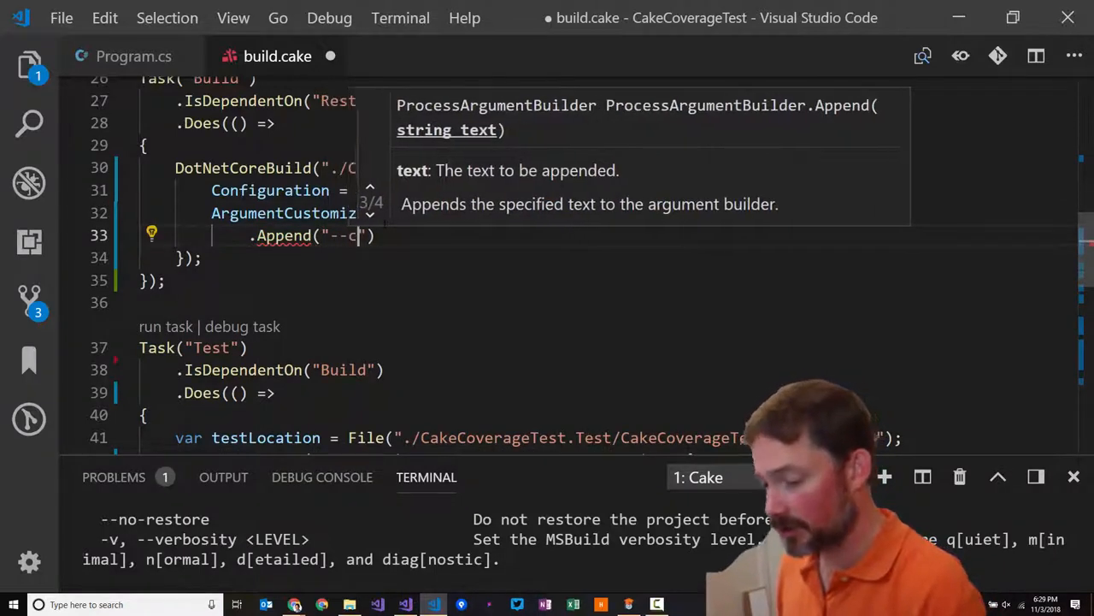
pyautogui.write('ollect").Append')
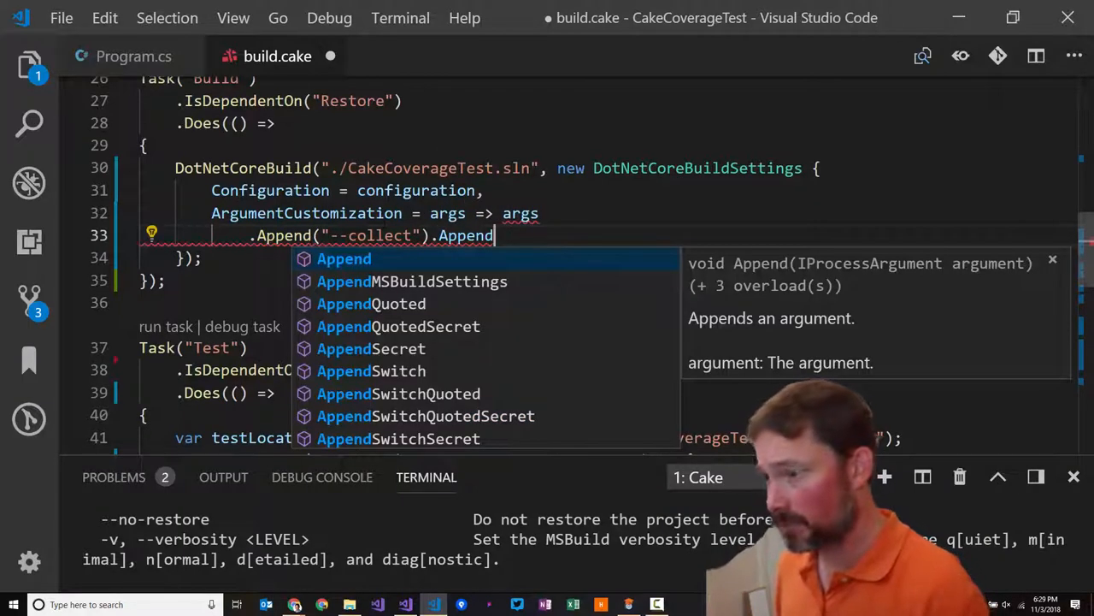
pyautogui.write('Quo')
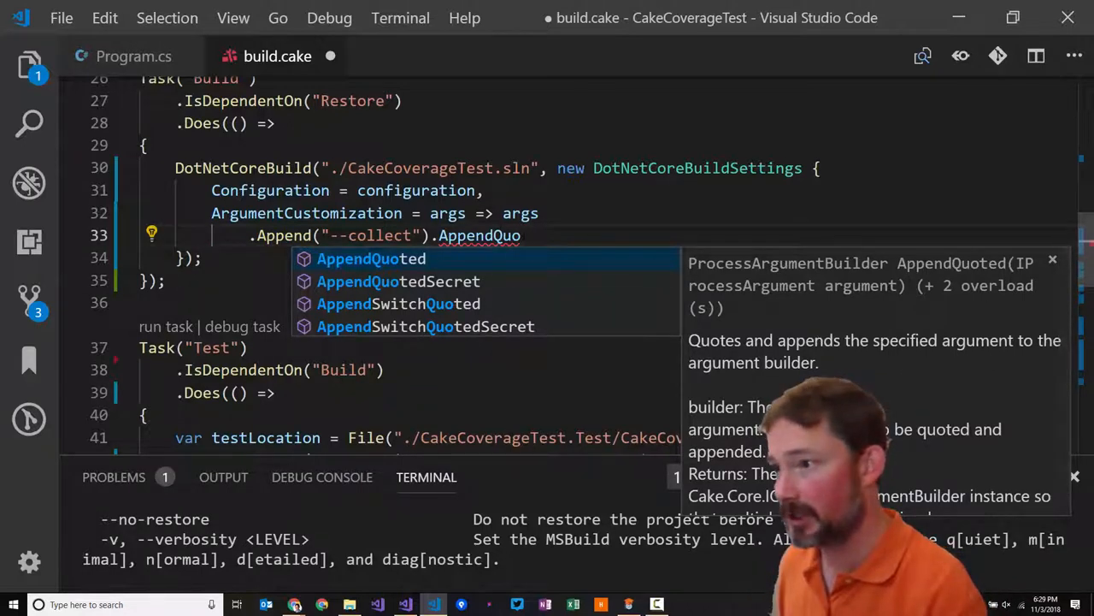
pyautogui.press('Tab')
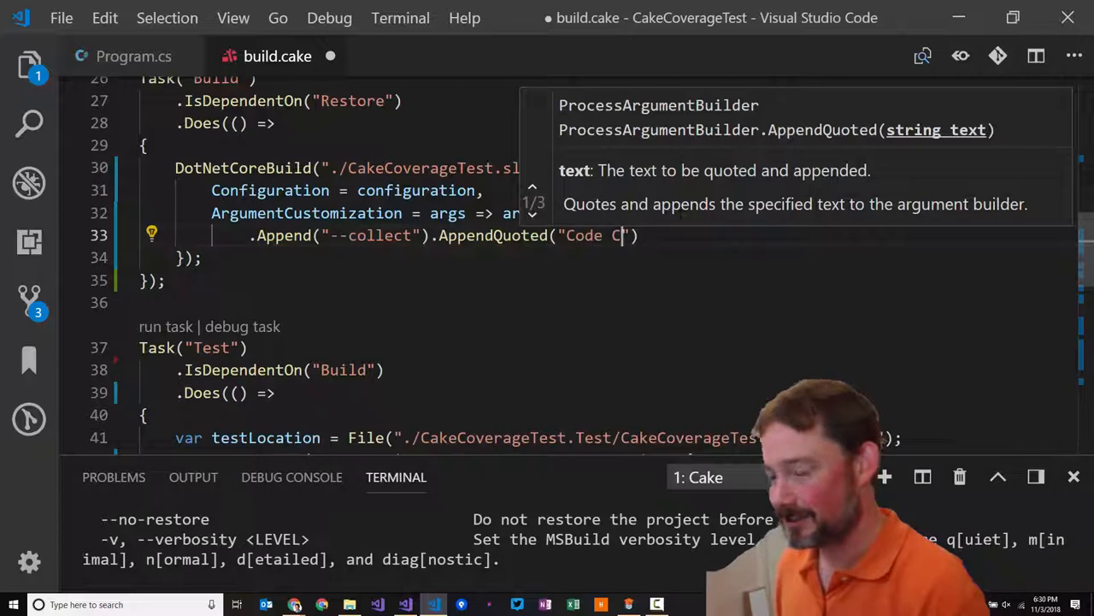
pyautogui.write('overage')
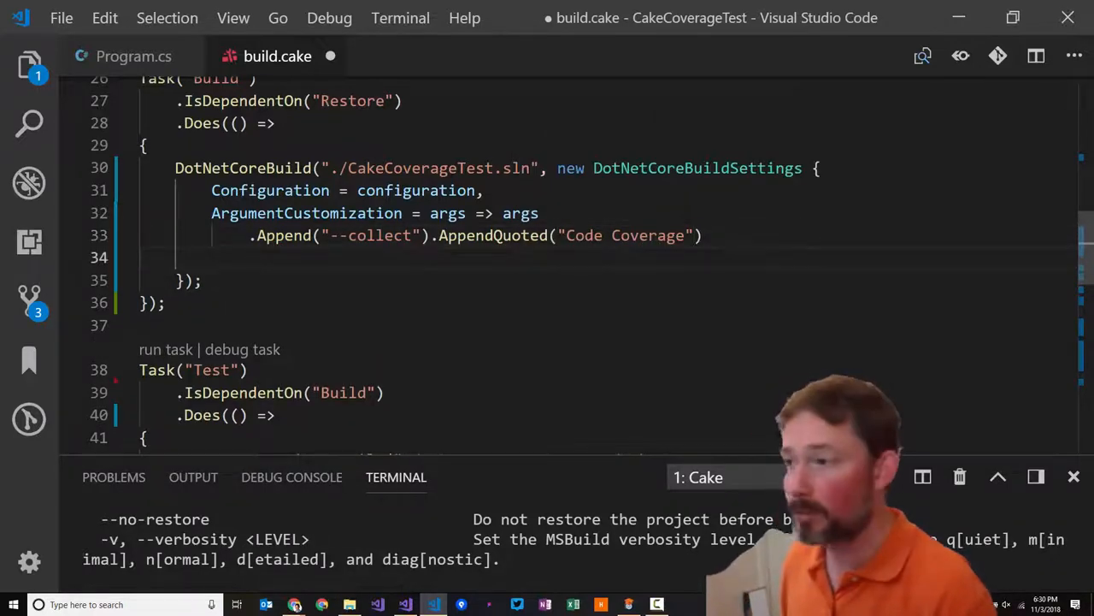
# Add .Append("--logger").Append("trx") below the collect line, save, and switch to File Explorer
pyautogui.write('.Append("')
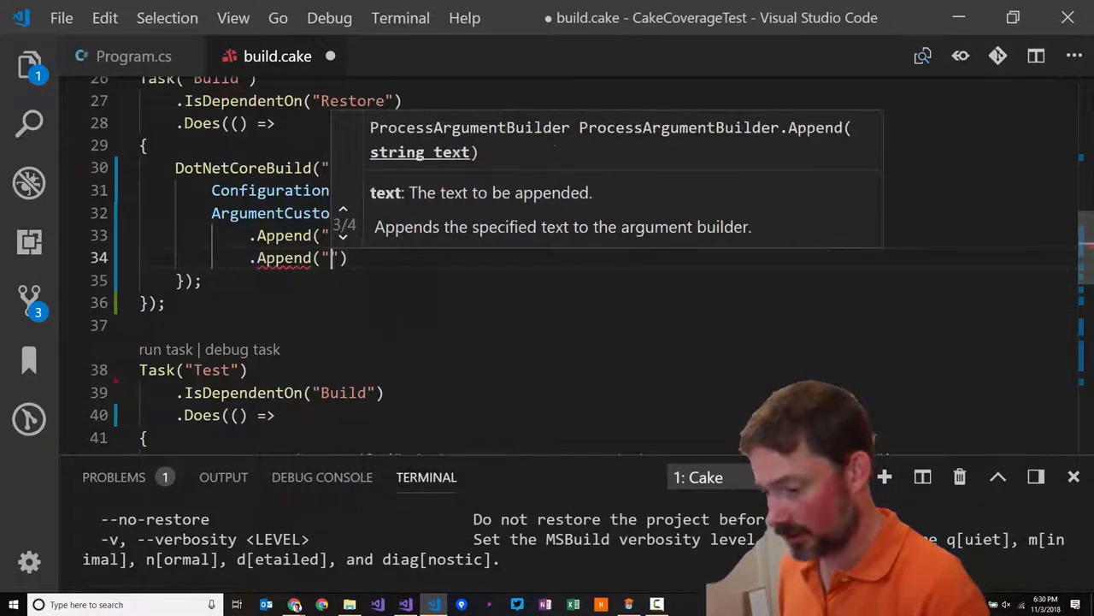
pyautogui.write('--logger")')
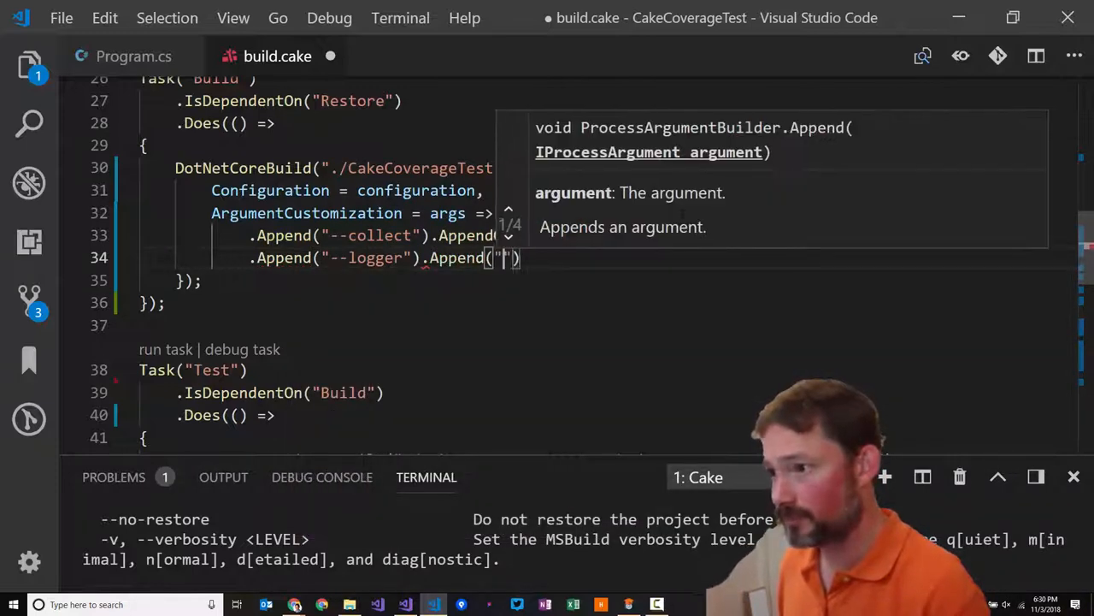
pyautogui.write('t')
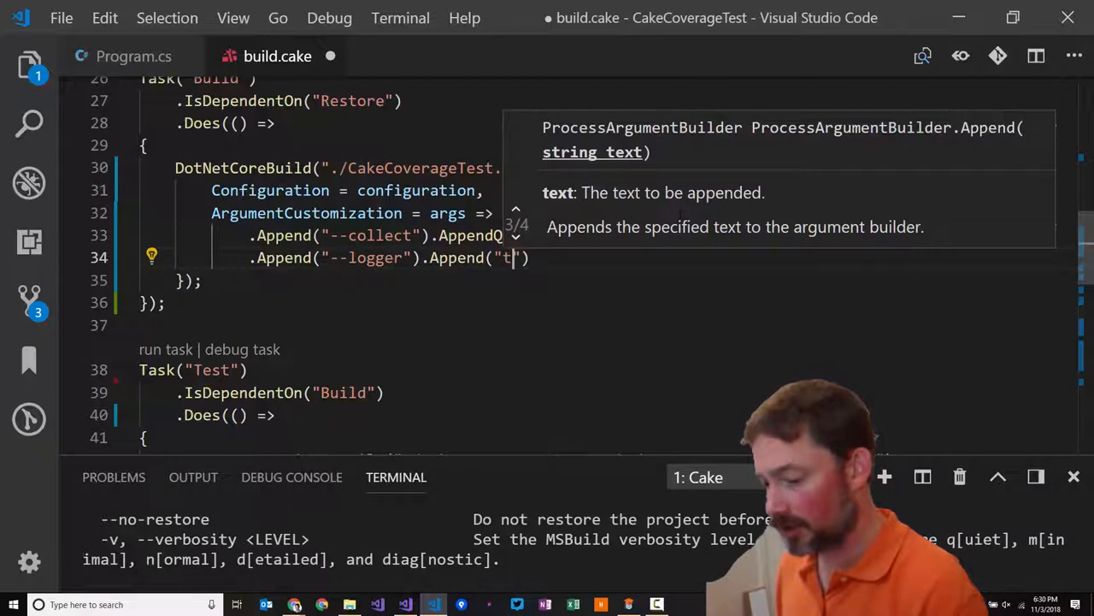
pyautogui.write('rx')
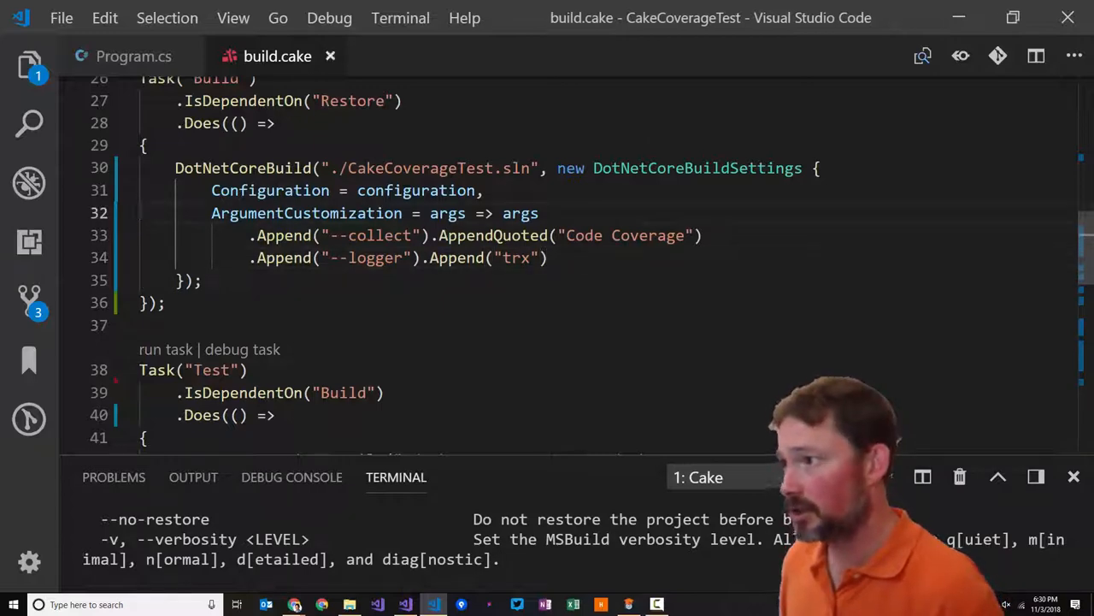
pyautogui.press('alt+tab')
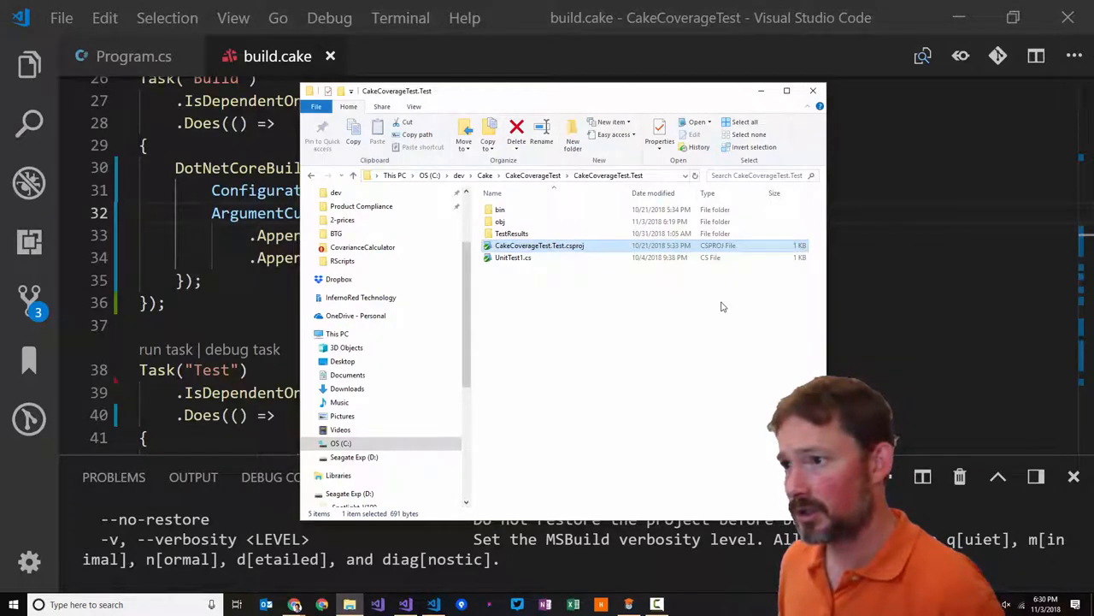
# Open TestResults, then the timestamped run folder, then its In folder
pyautogui.click(511, 233)
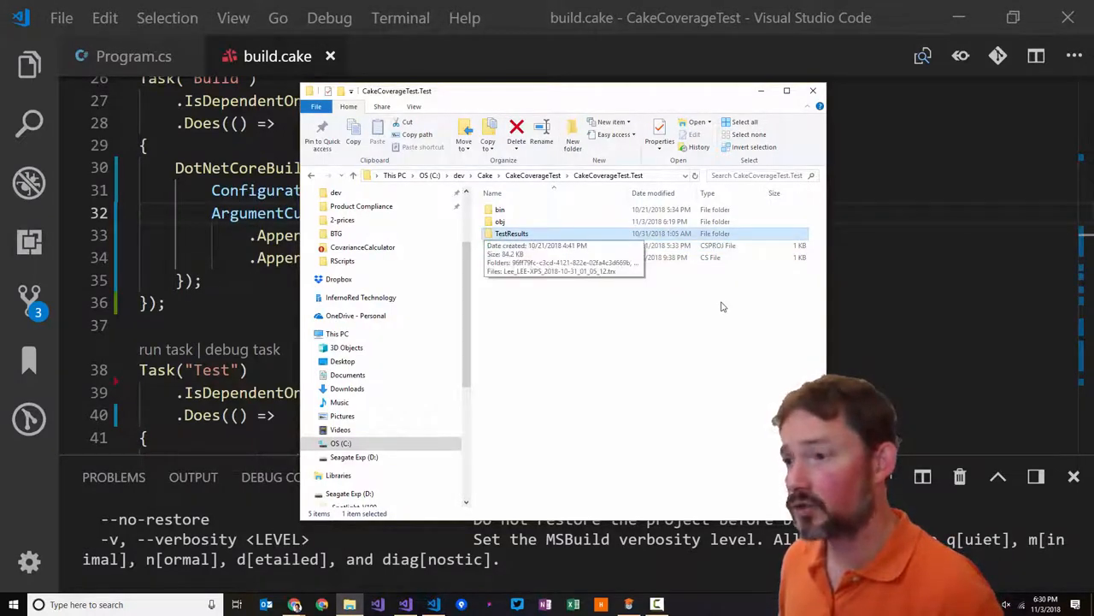
pyautogui.doubleClick(512, 233)
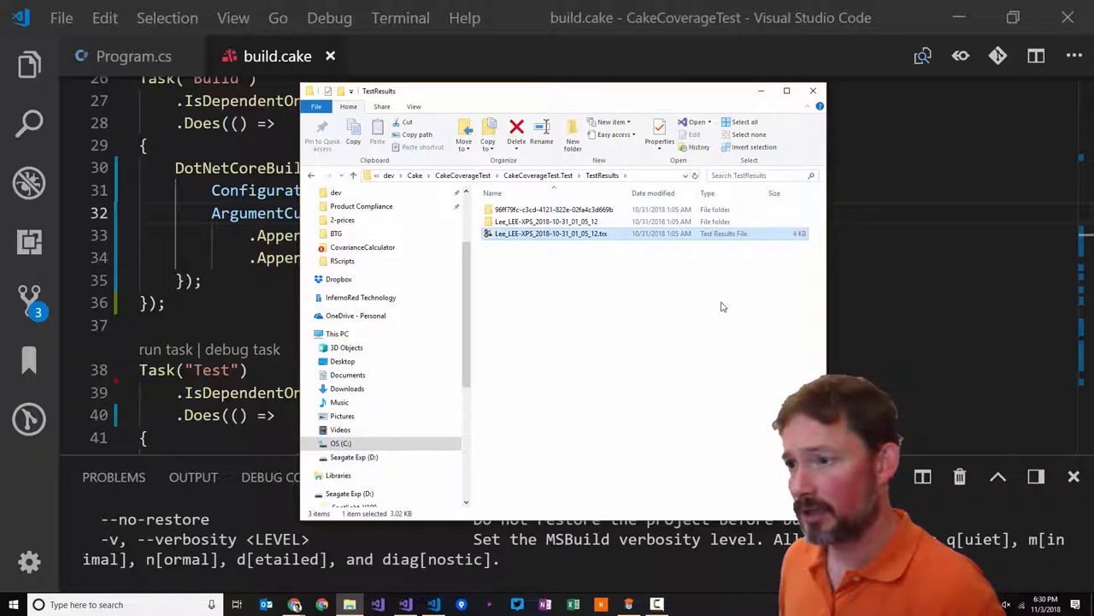
pyautogui.doubleClick(544, 222)
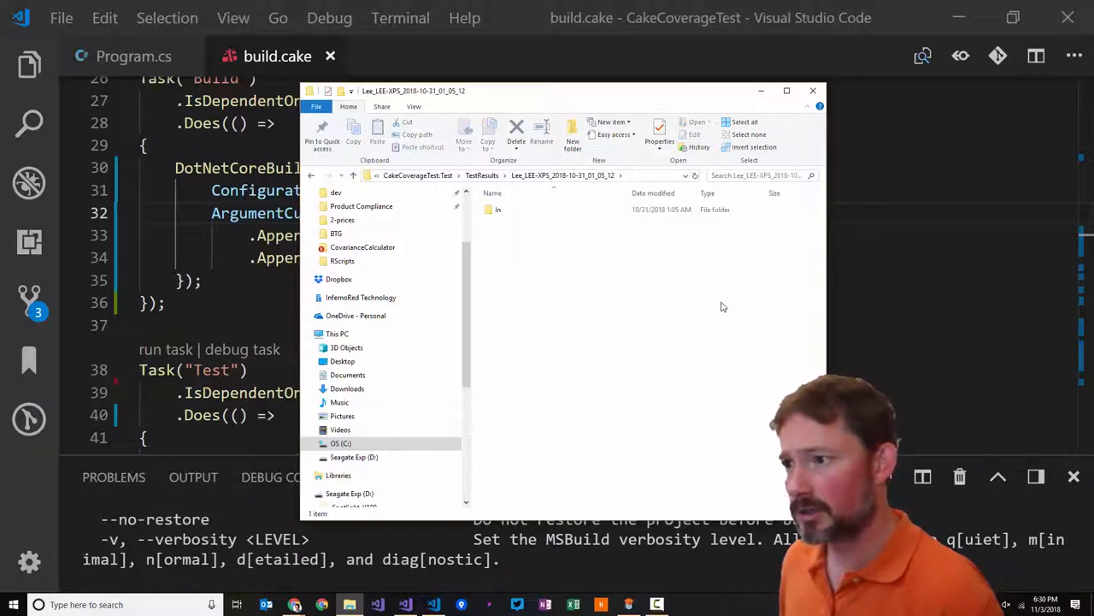
pyautogui.doubleClick(498, 209)
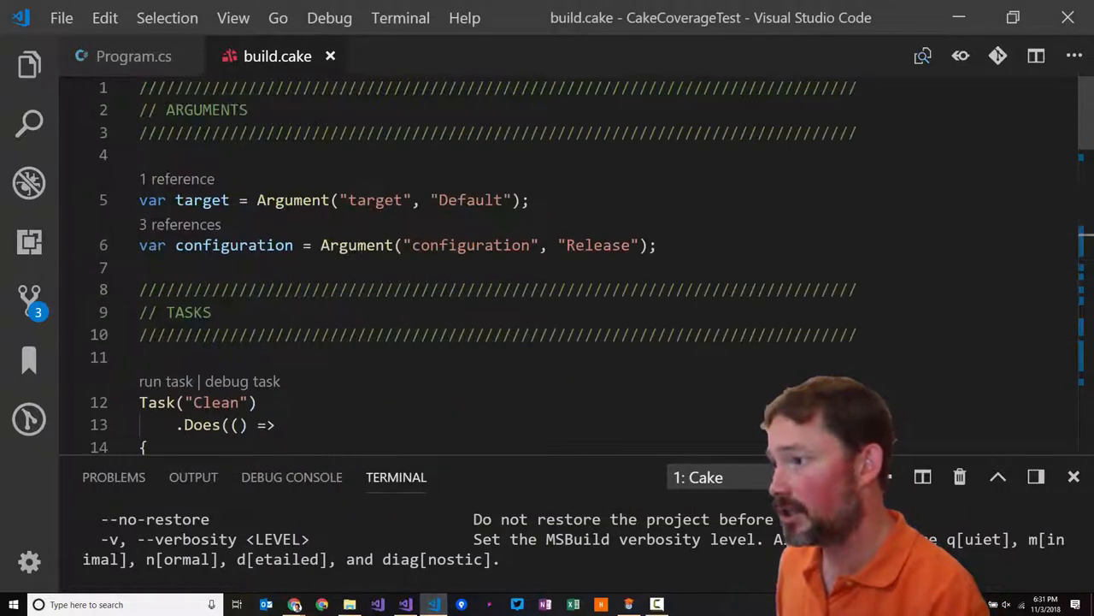
# Add CleanDirectories("CakeCoverageTest.Test/TestResults") to the Clean task and run Clean
pyautogui.scroll(-3)
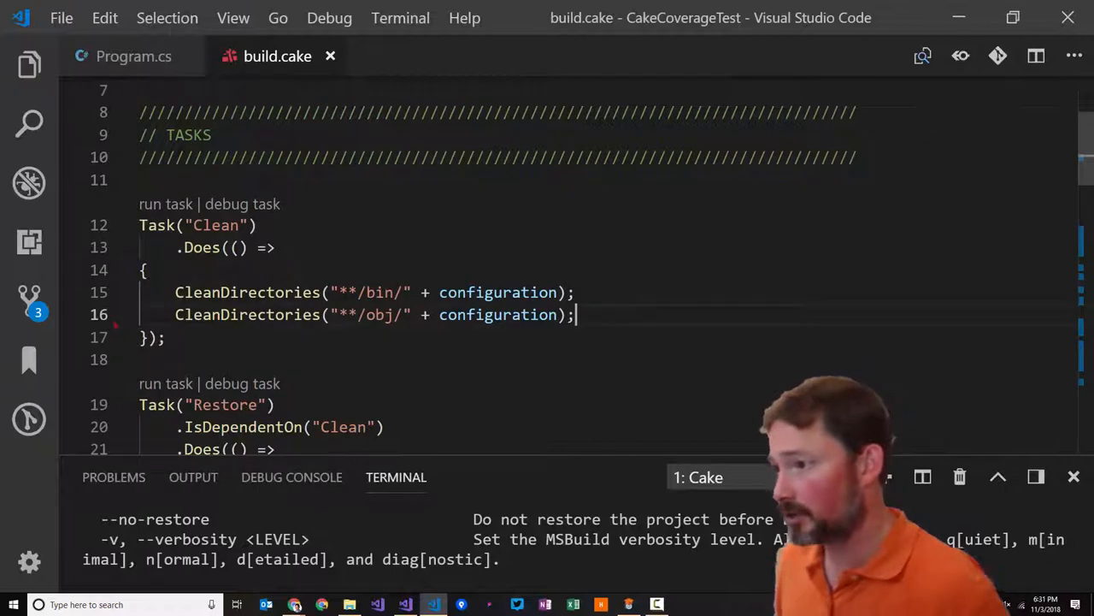
pyautogui.write('CleanDir')
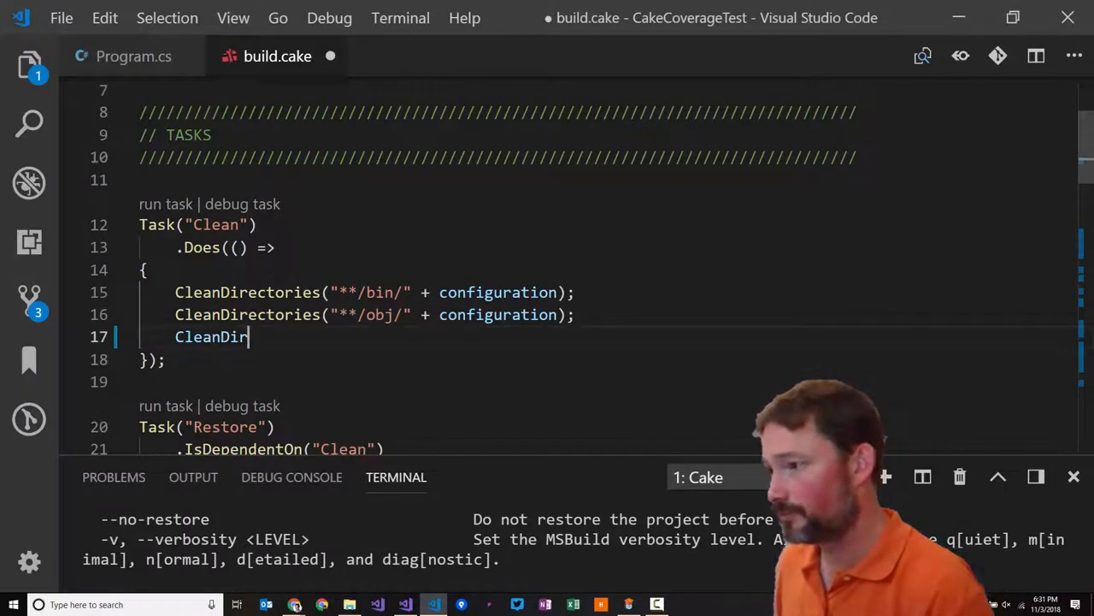
pyautogui.write('ectories')
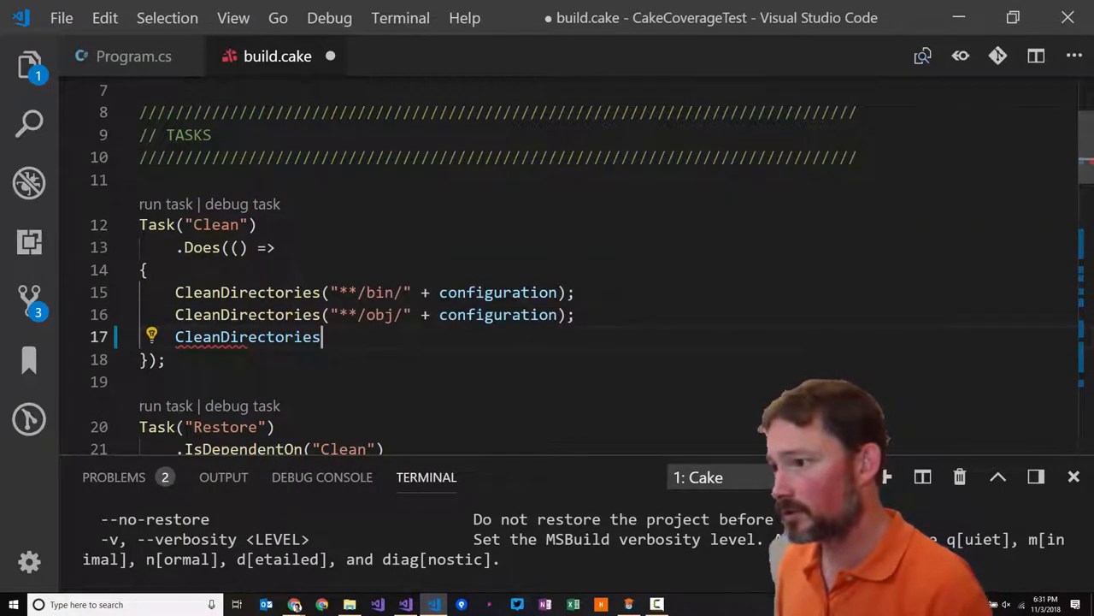
pyautogui.write('("")')
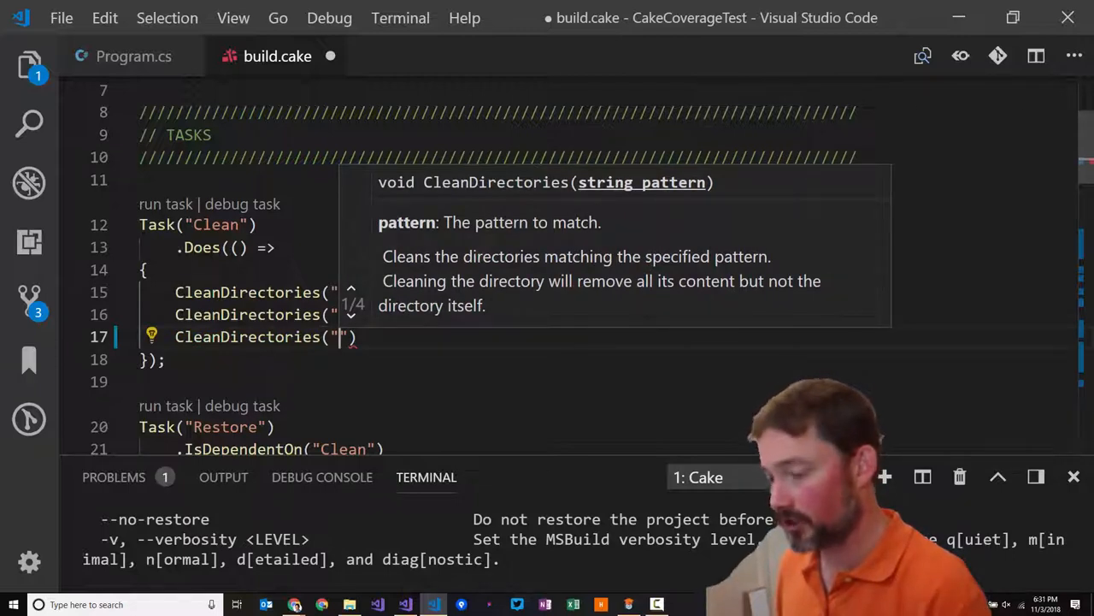
pyautogui.write('CakeCoverageTest.Test/')
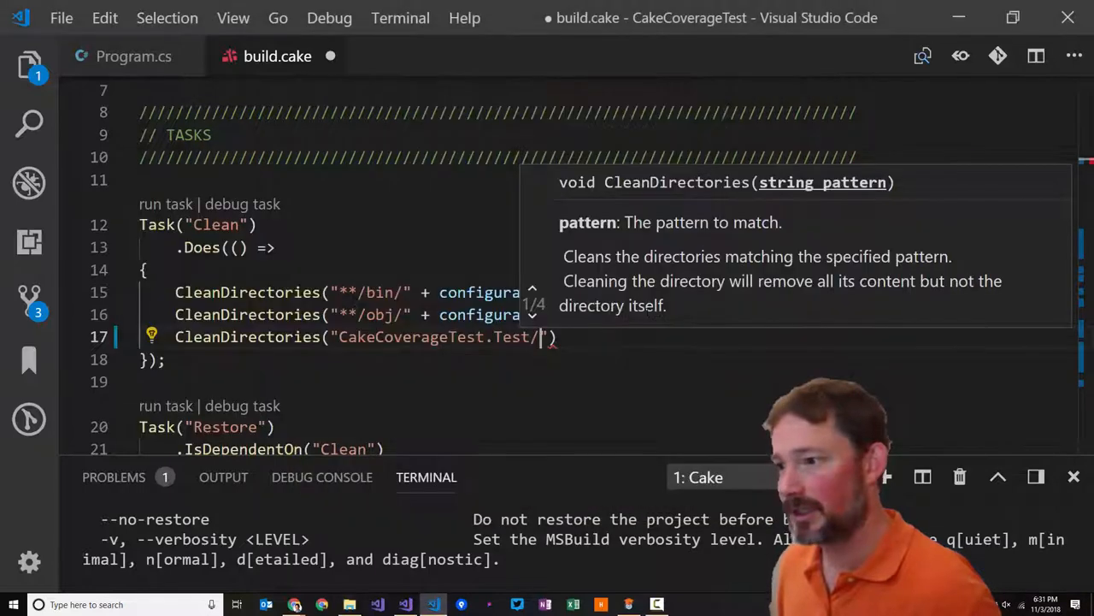
pyautogui.write('TestResults')
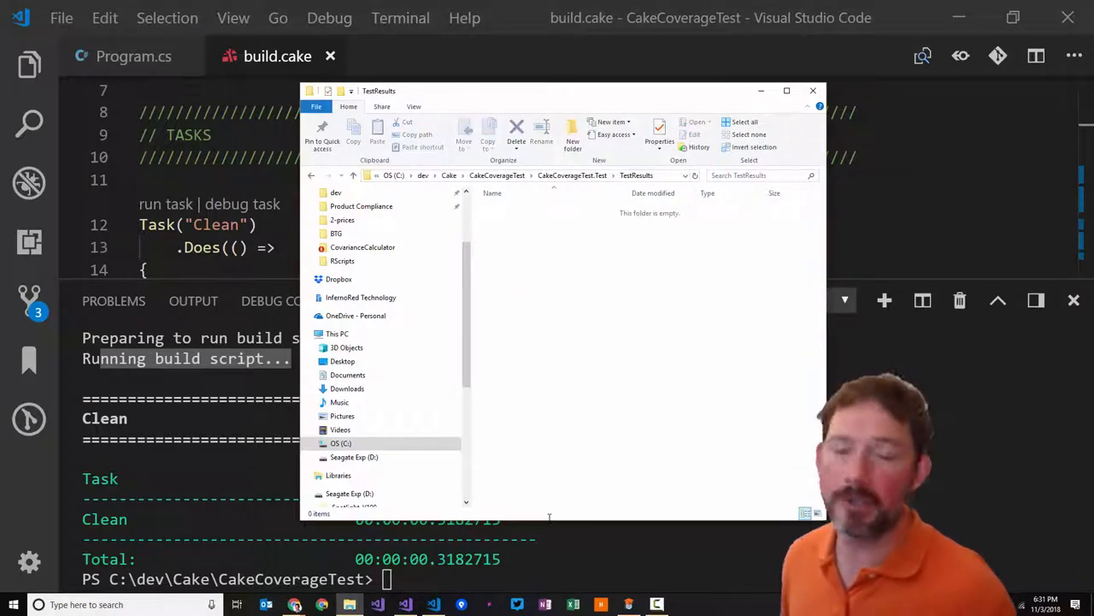
# Back in build.cake, finish the Clean task's CleanDirectories("**/obj/" + configuration) line
pyautogui.click(814, 92)
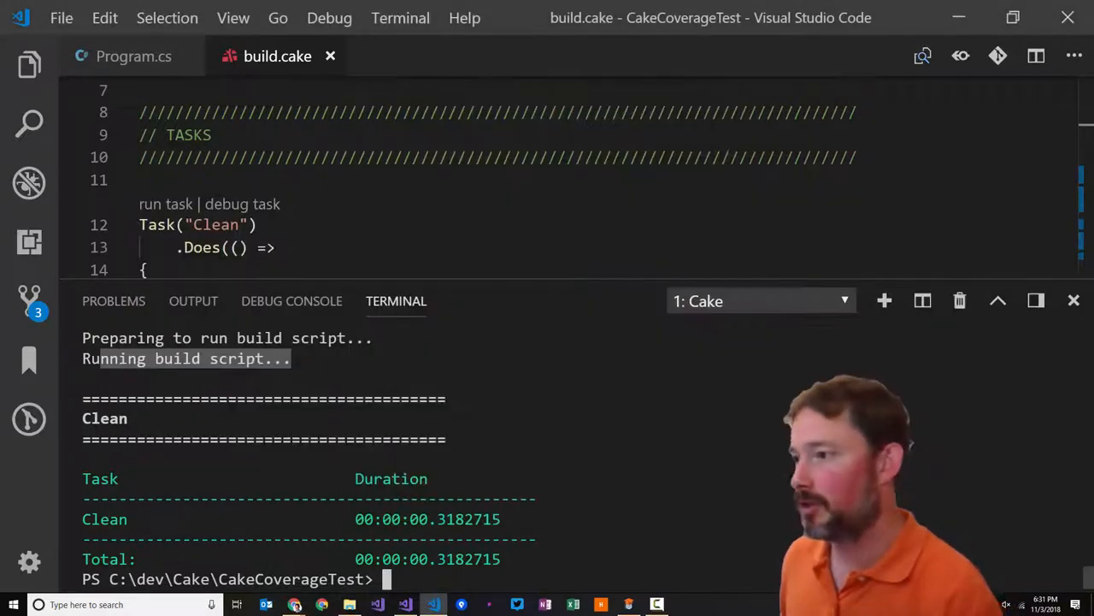
pyautogui.scroll(-3)
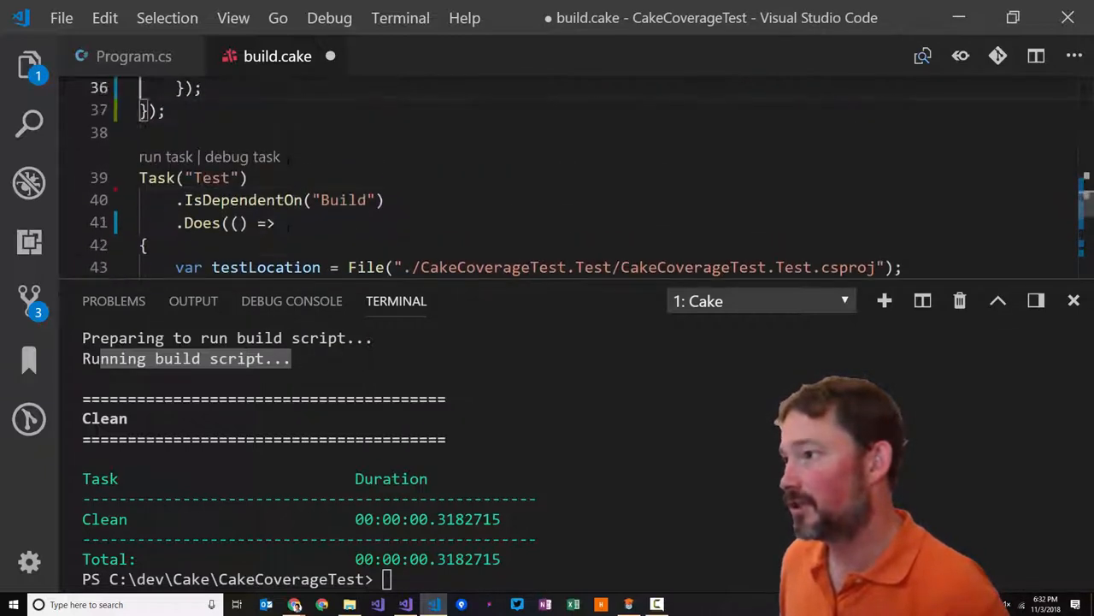
pyautogui.scroll(-3)
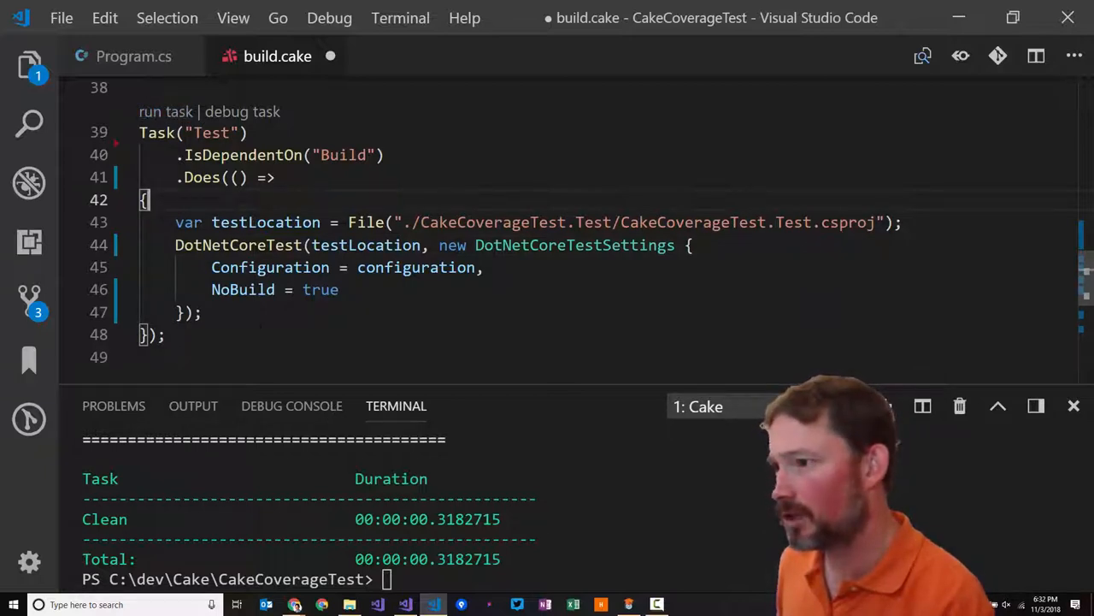
pyautogui.scroll(-3)
pyautogui.write('CleanDir')
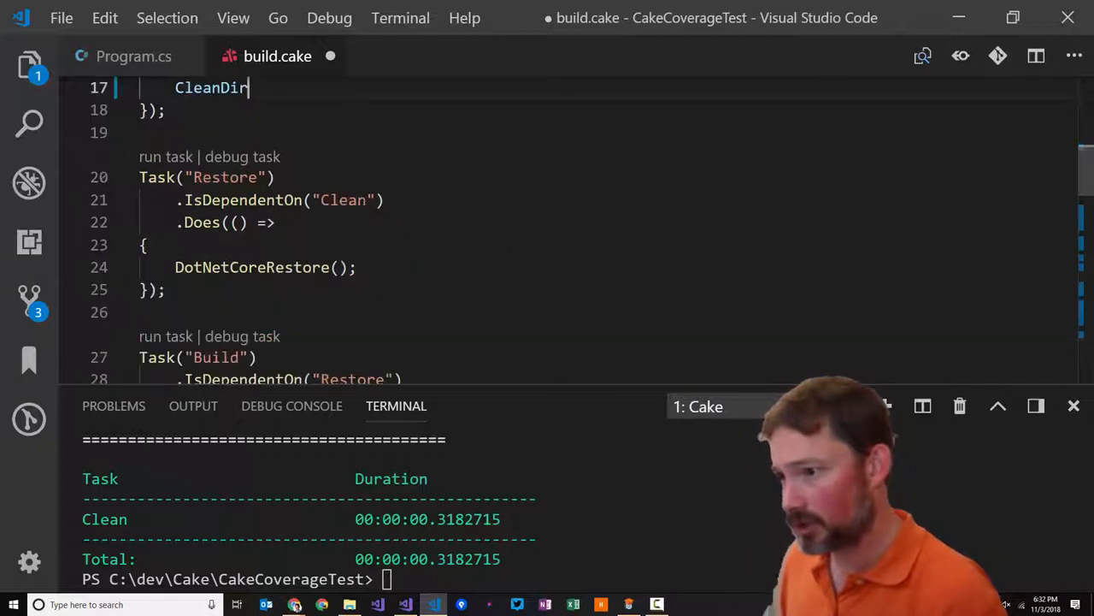
pyautogui.write('ectories("**/obj/" + configuration);')
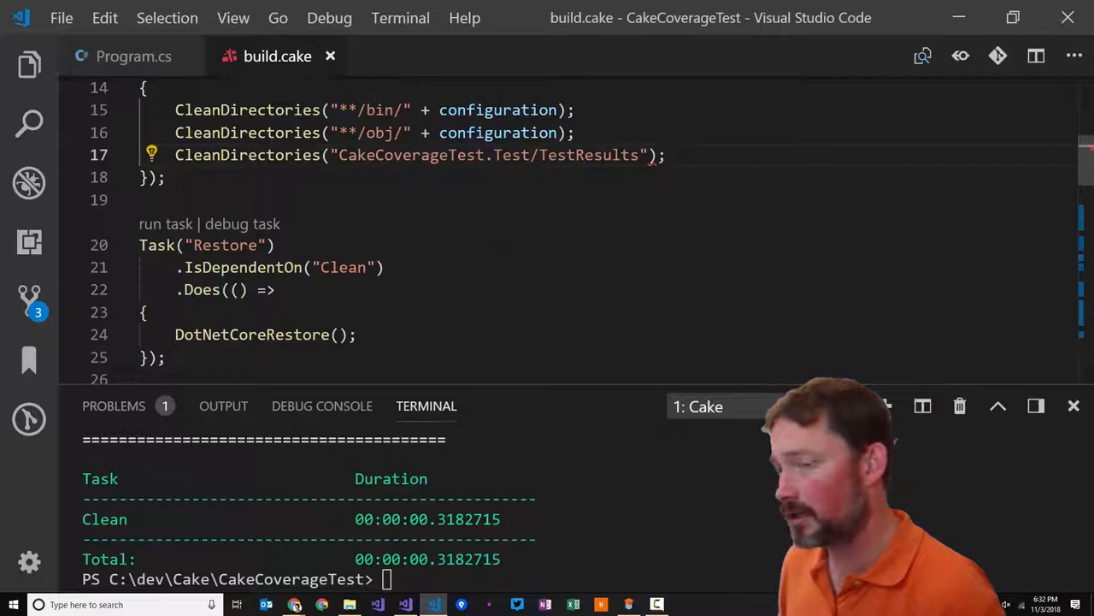
# Select and remove the ArgumentCustomization lines, leaving Configuration = configuration in Build
pyautogui.scroll(-3)
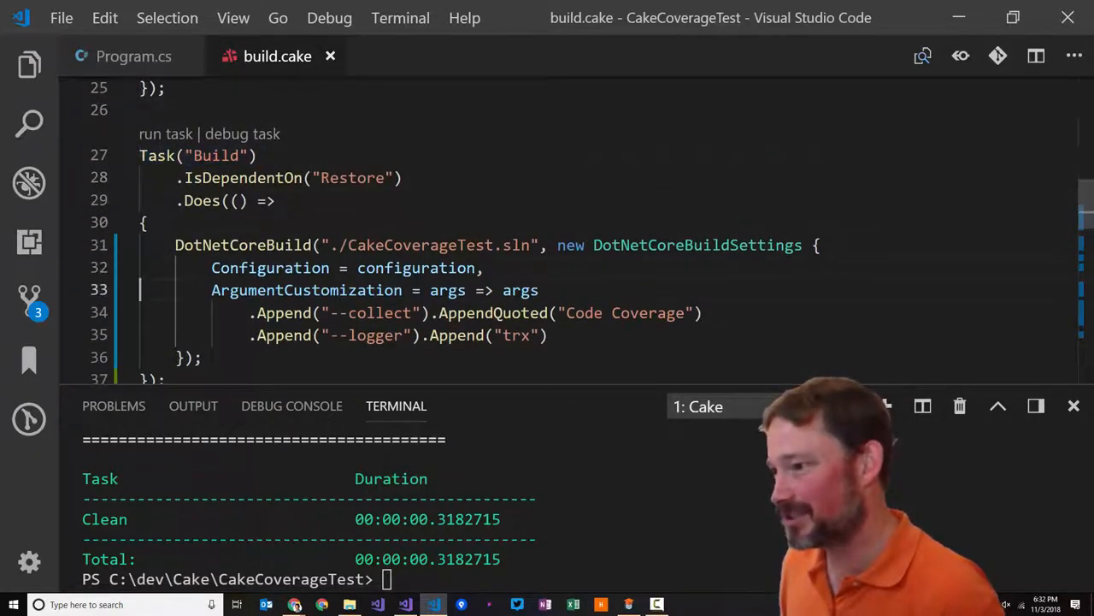
pyautogui.moveTo(212, 291); pyautogui.dragTo(539, 291)
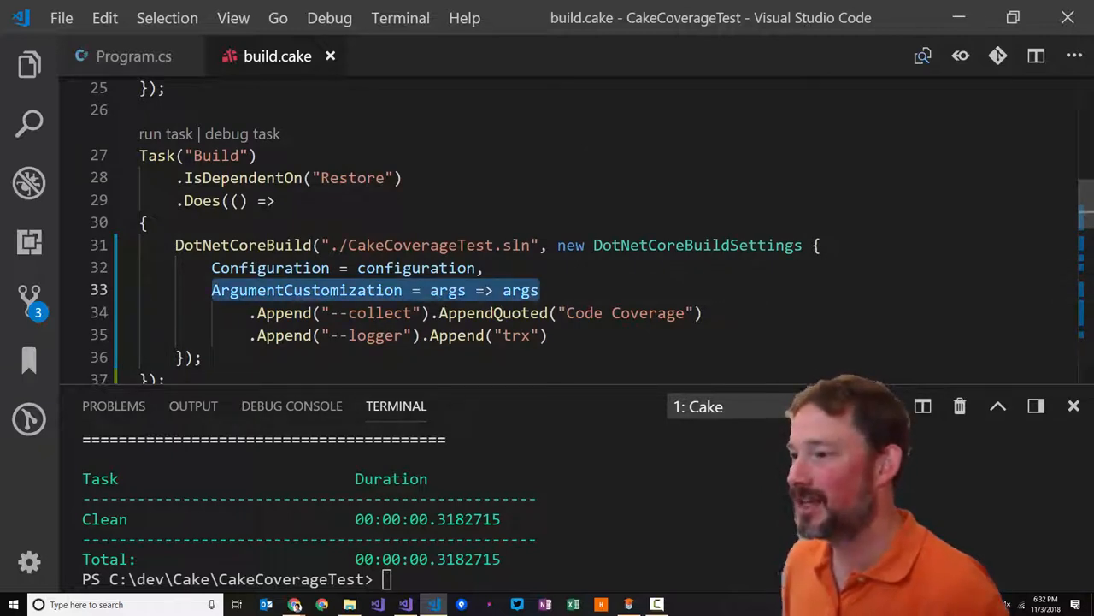
pyautogui.click(541, 291)
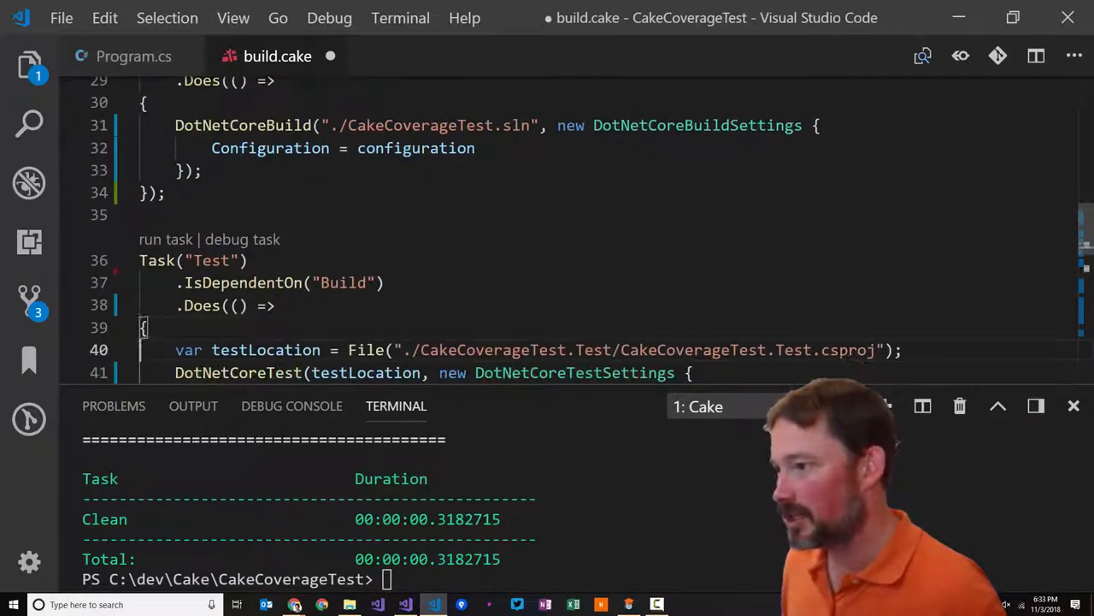
# Run the Cake script with the Test target and review the passing test summary
pyautogui.scroll(-3)
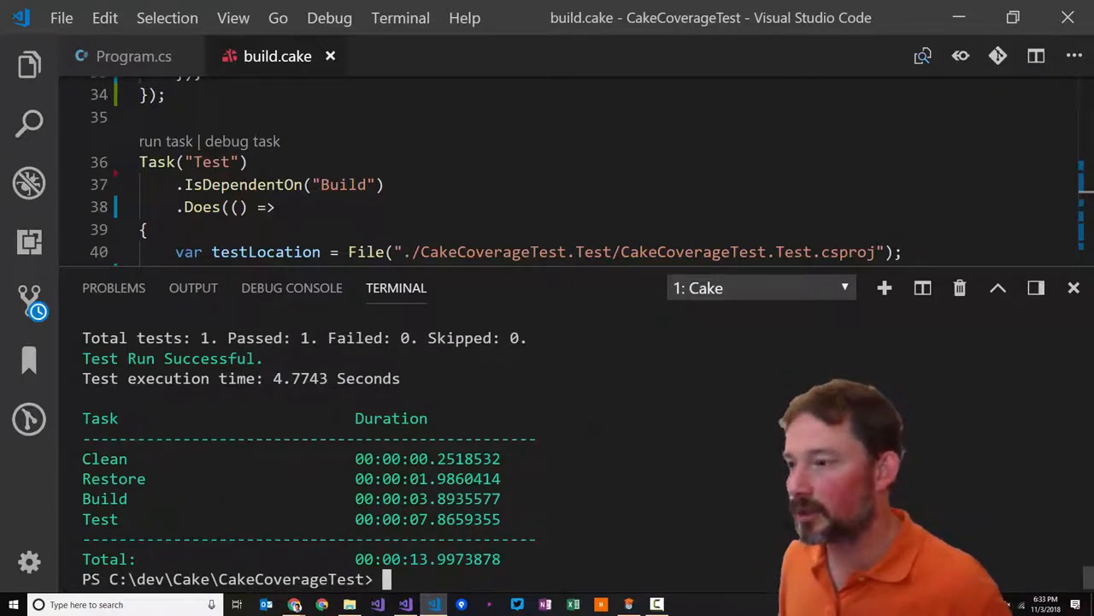
# In Explorer open the new timestamped run folder down to the .coverage file
pyautogui.press('alt+tab')
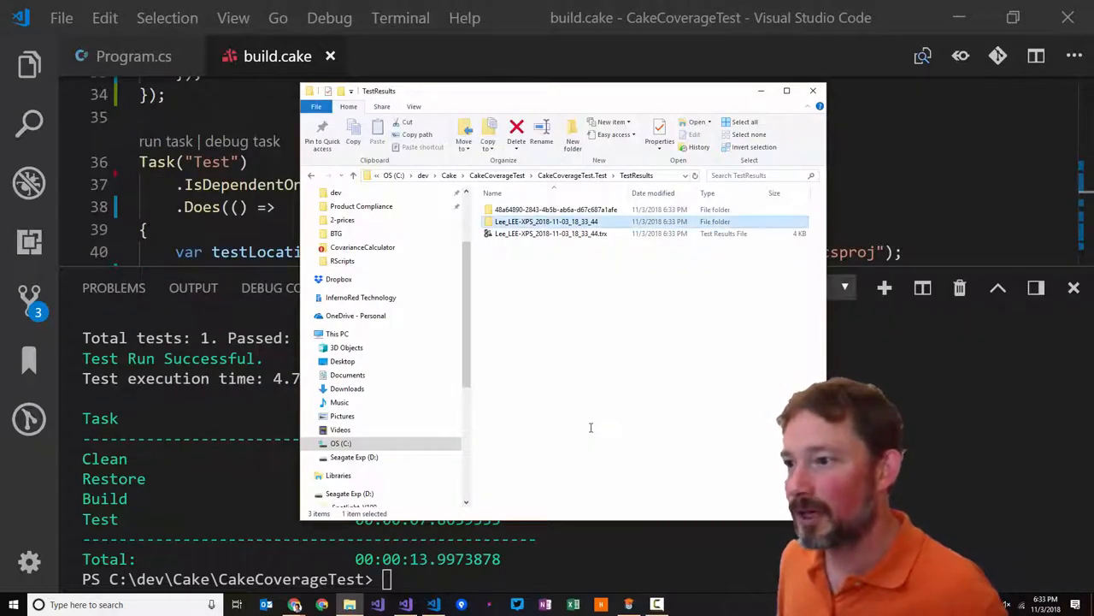
pyautogui.click(551, 233)
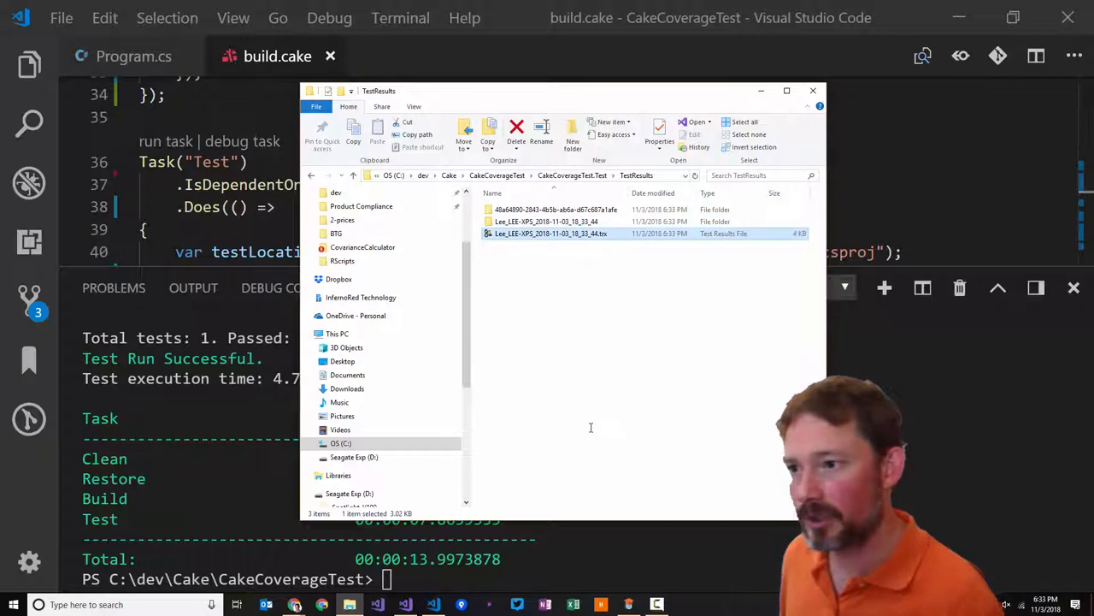
pyautogui.click(547, 222)
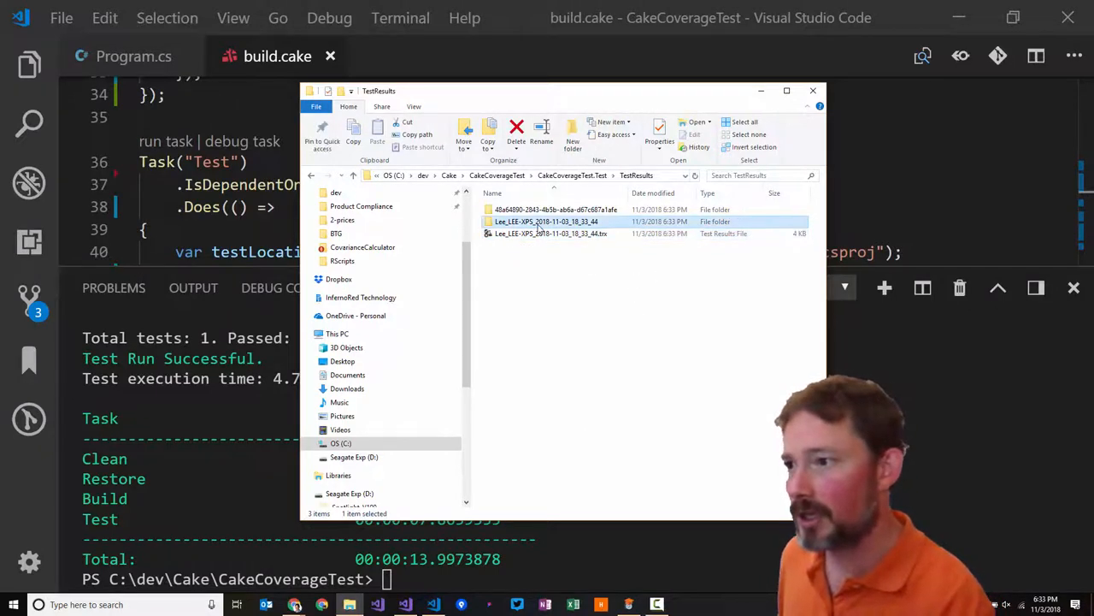
pyautogui.doubleClick(549, 222)
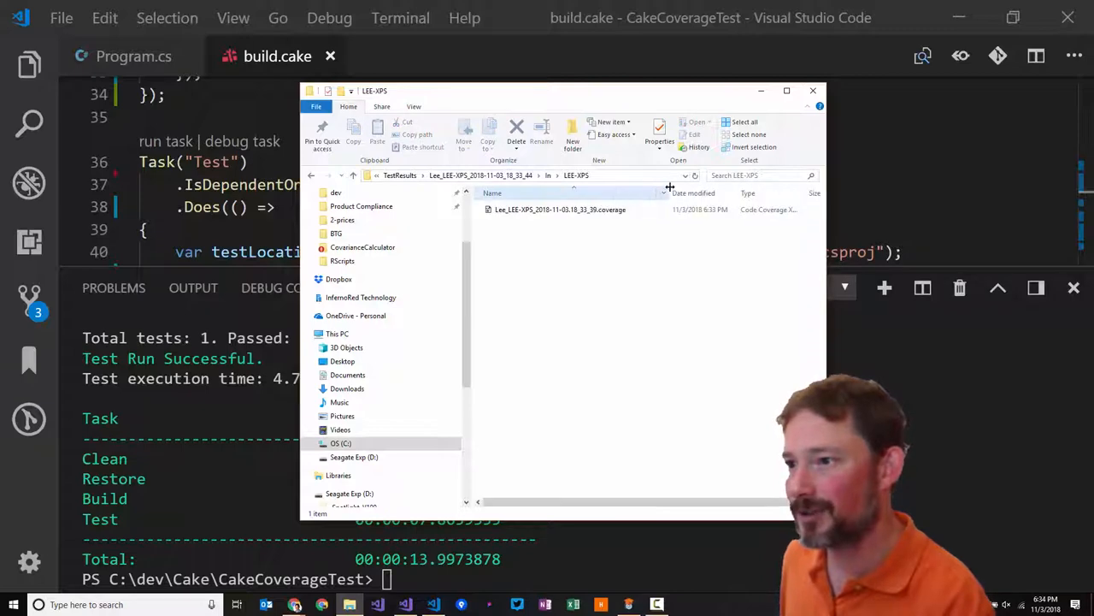
pyautogui.click(814, 91)
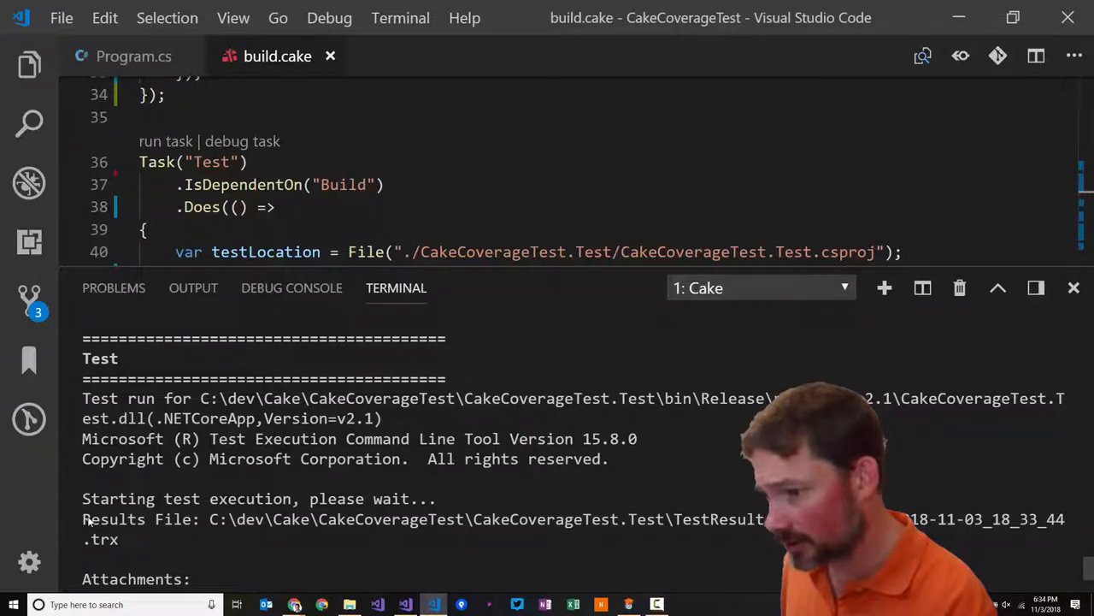
pyautogui.moveTo(417, 530)
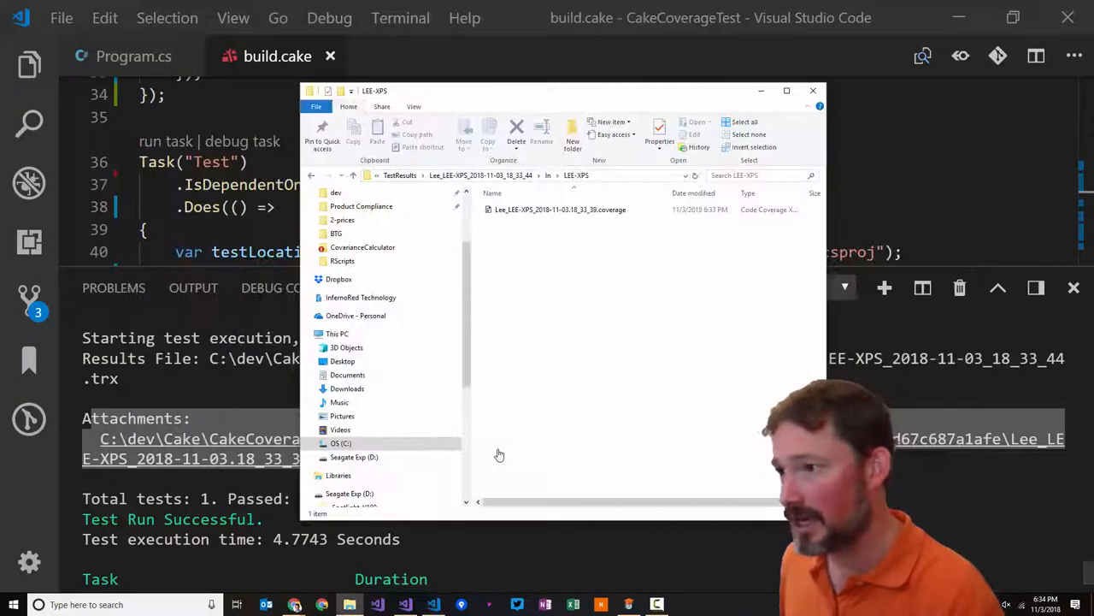
# Read the .coverage Attachments path in the terminal and open its GUID-named folder in TestResults
pyautogui.click(811, 91)
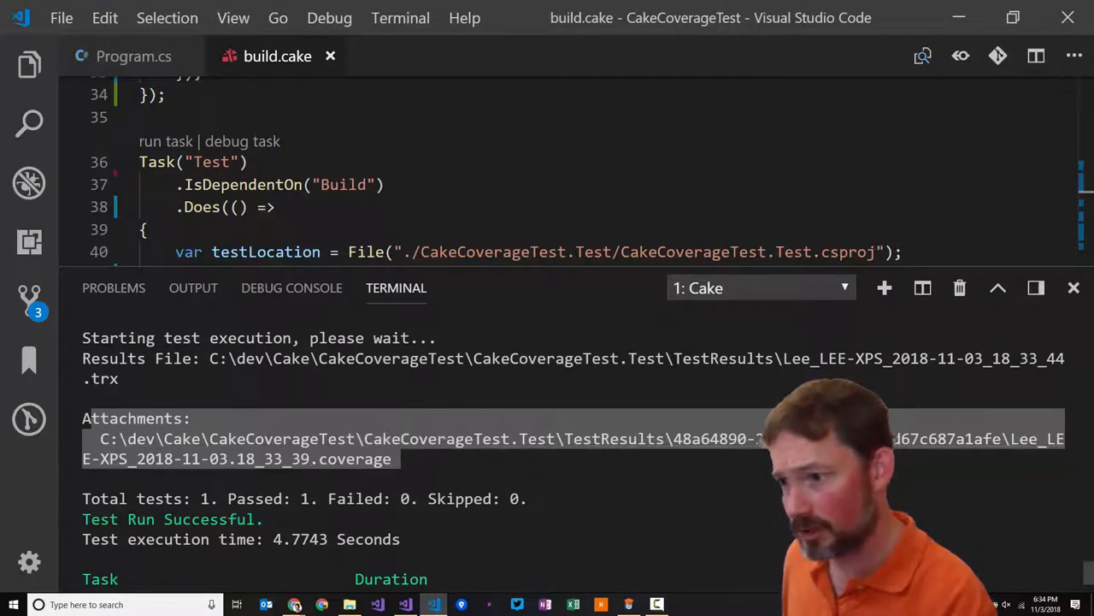
pyautogui.moveTo(455, 446)
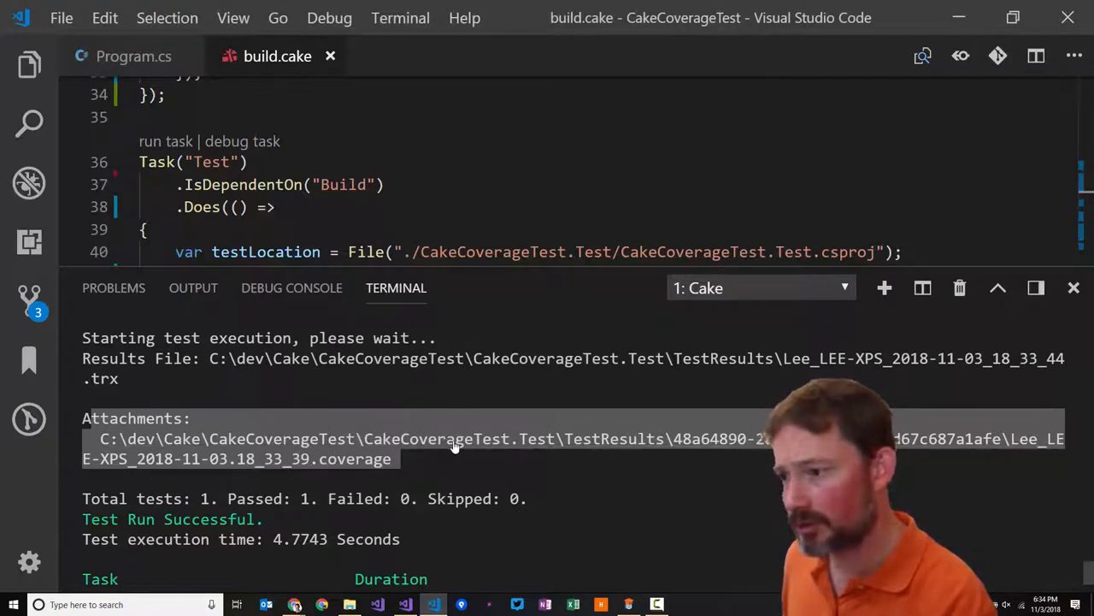
pyautogui.moveTo(444, 444)
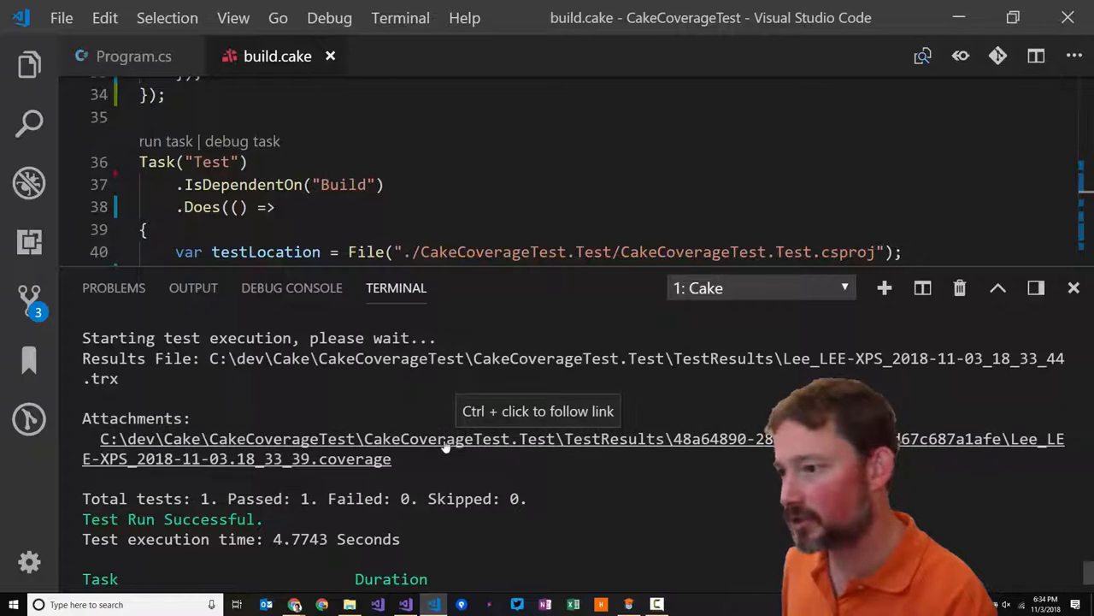
pyautogui.click(418, 438)
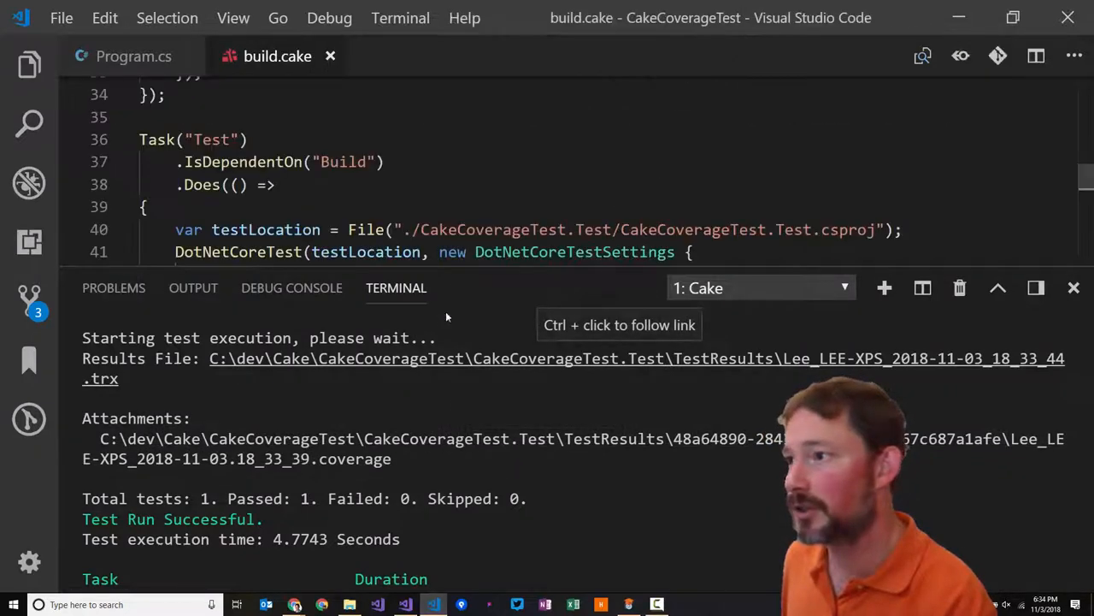
pyautogui.click(550, 359)
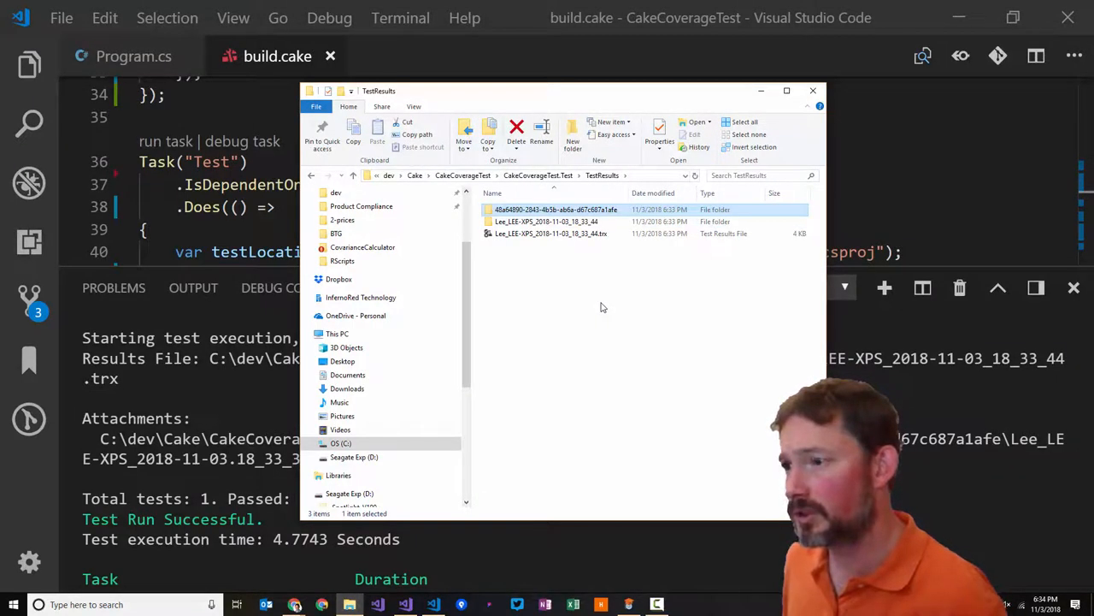
pyautogui.doubleClick(556, 209)
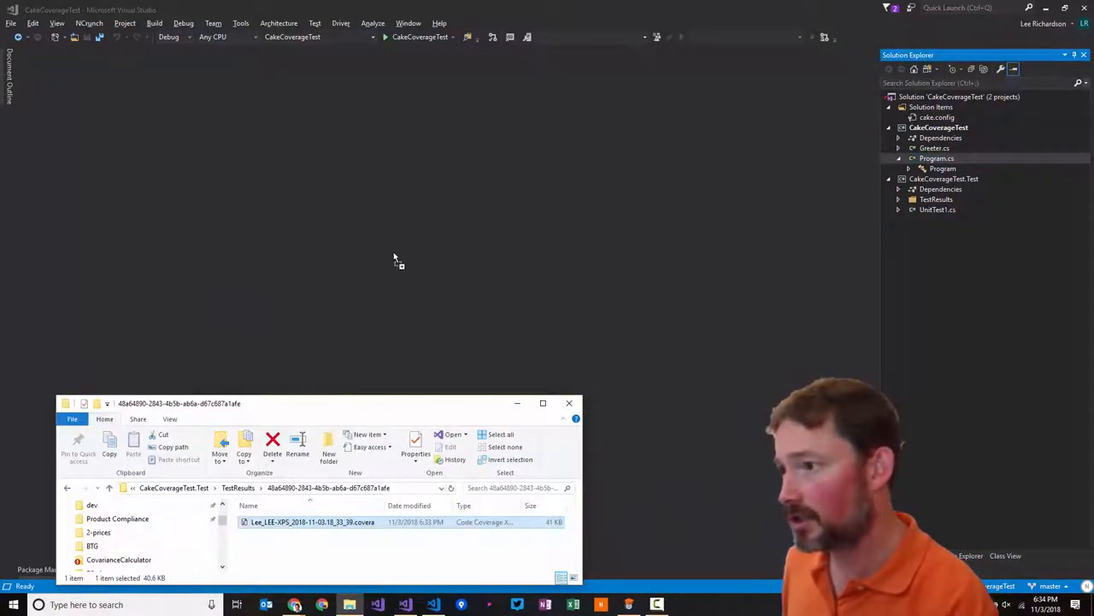
# Load the .coverage file in Visual Studio and expand to CakeCoverageTest 40%, Greeter 80%
pyautogui.click(568, 403)
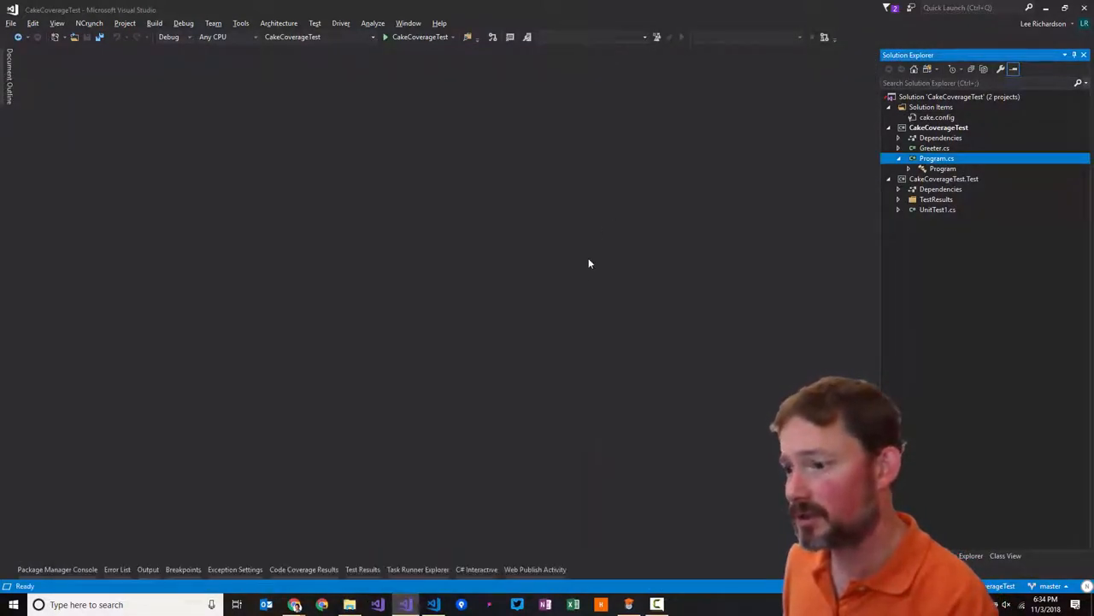
pyautogui.moveTo(417, 479)
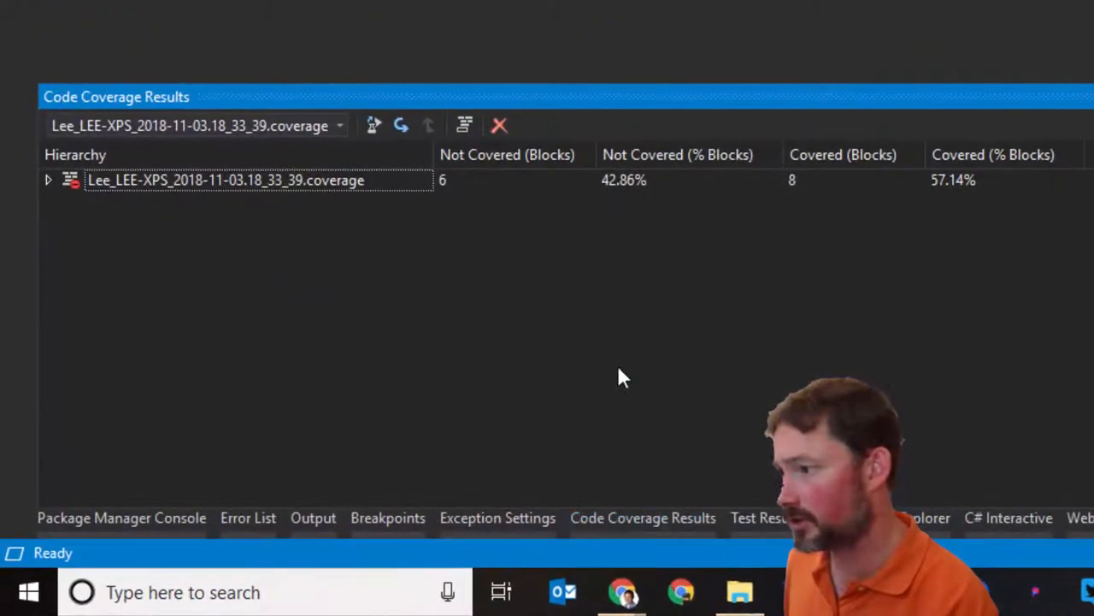
pyautogui.moveTo(540, 96)
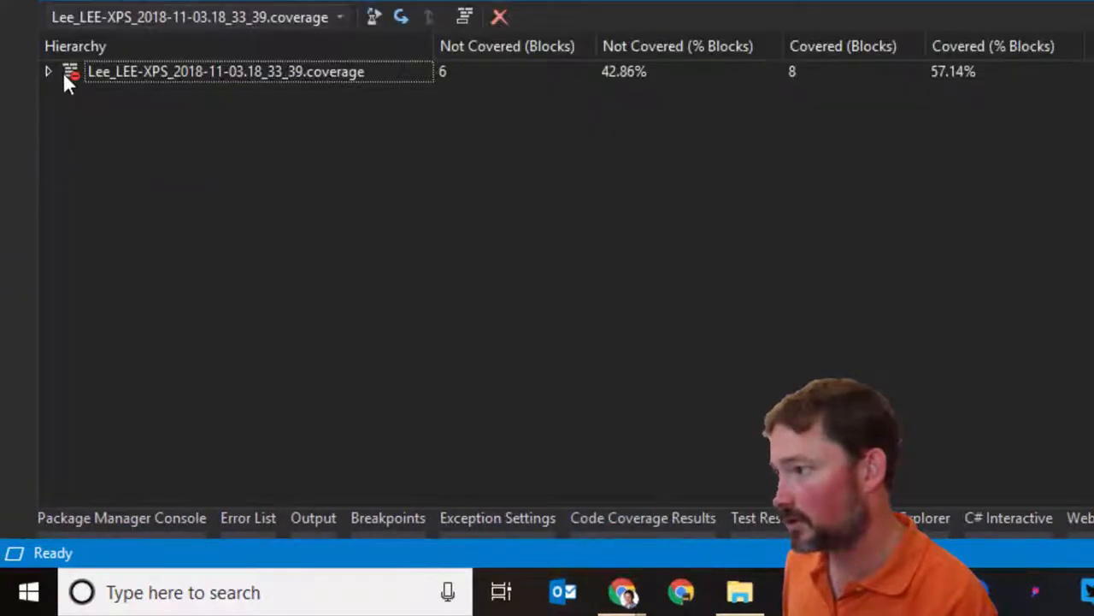
pyautogui.click(48, 74)
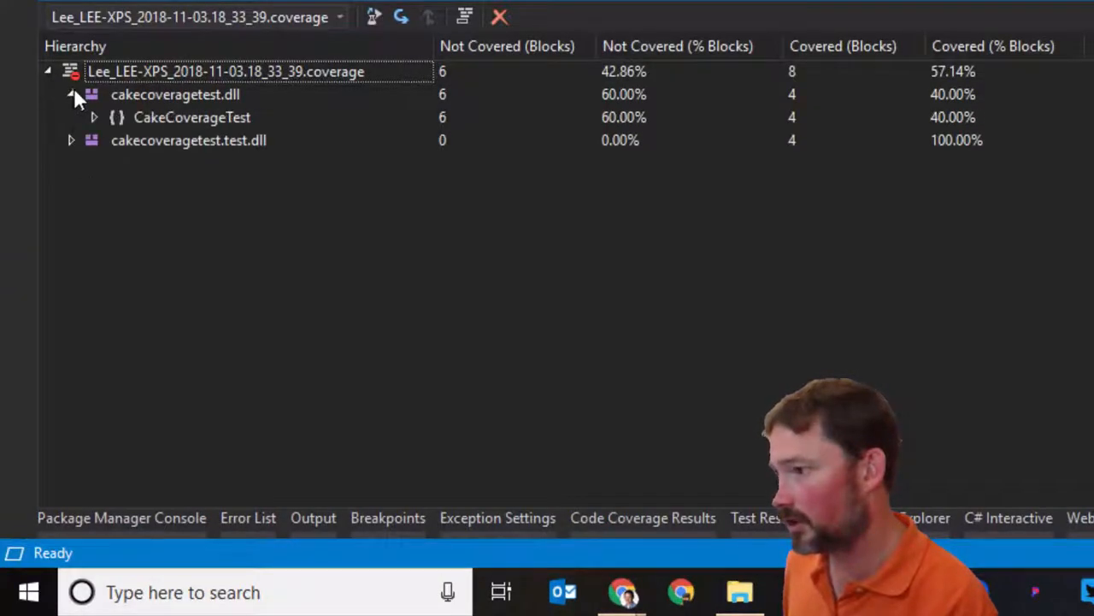
pyautogui.click(171, 116)
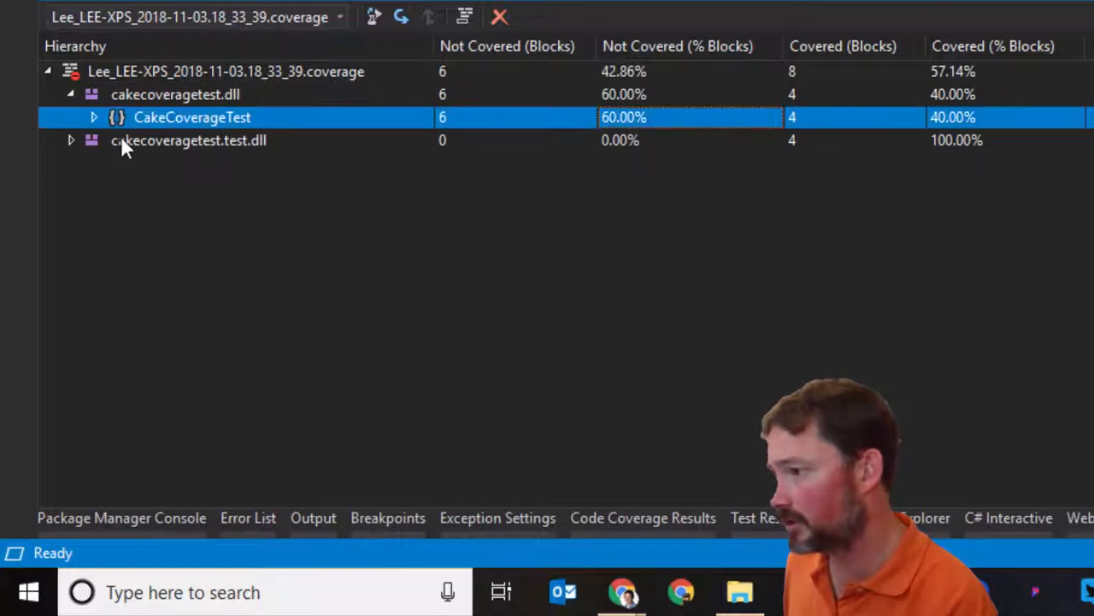
pyautogui.click(93, 117)
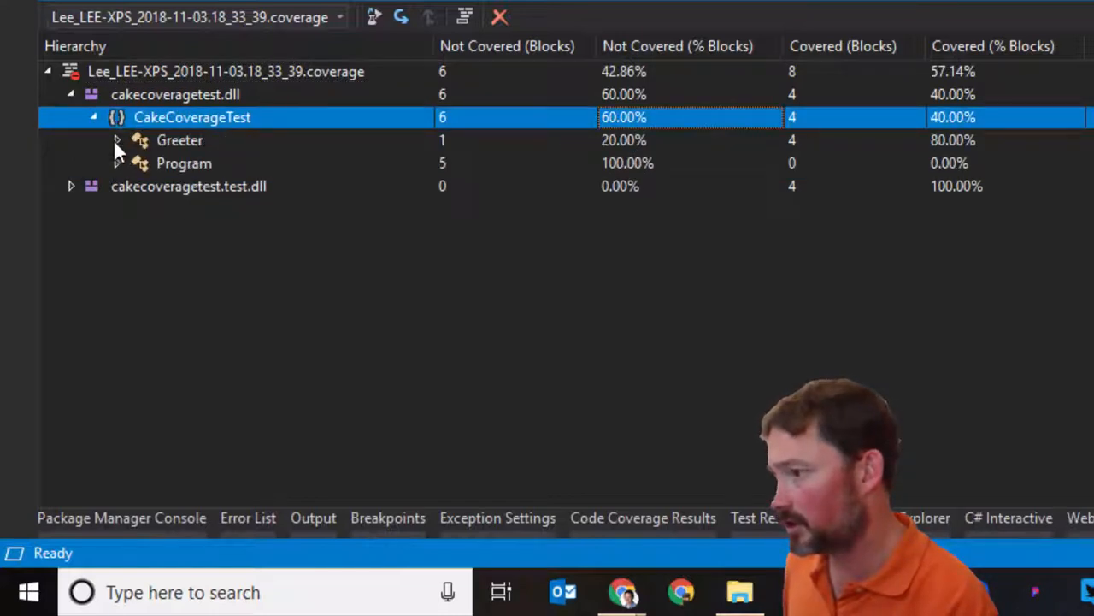
pyautogui.click(179, 140)
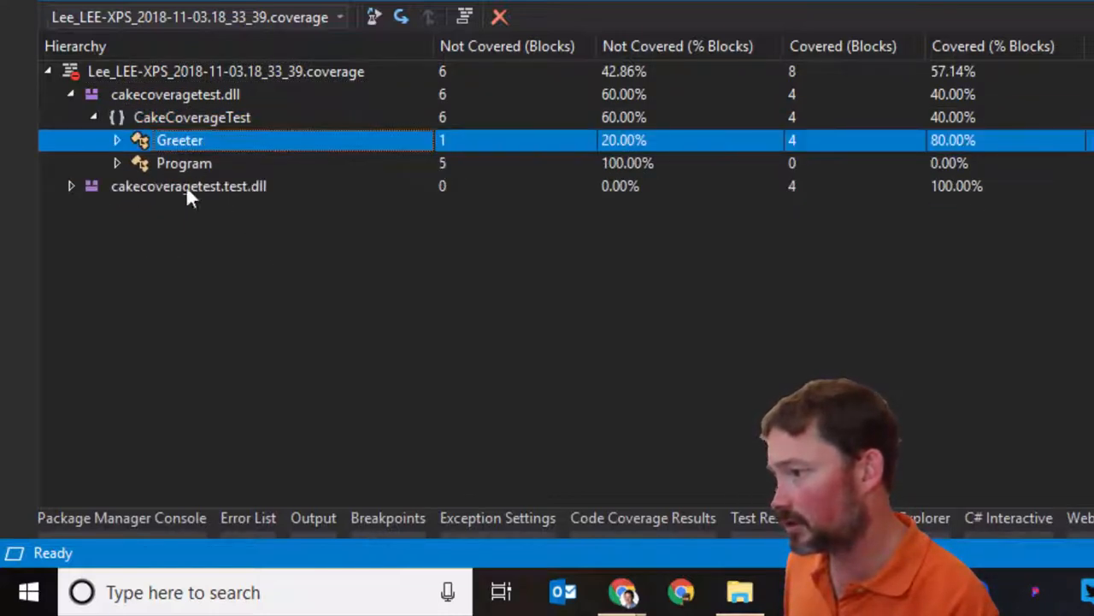